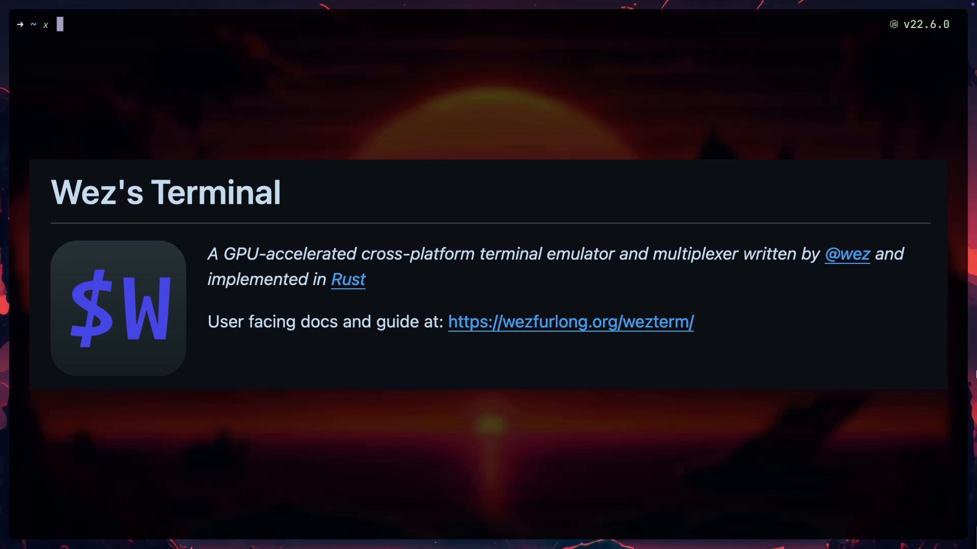
- Launch nvim on ~/.wezterm.lua from the WezTerm shell prompt
{"action": "left_click", "coordinate": [570, 321]}
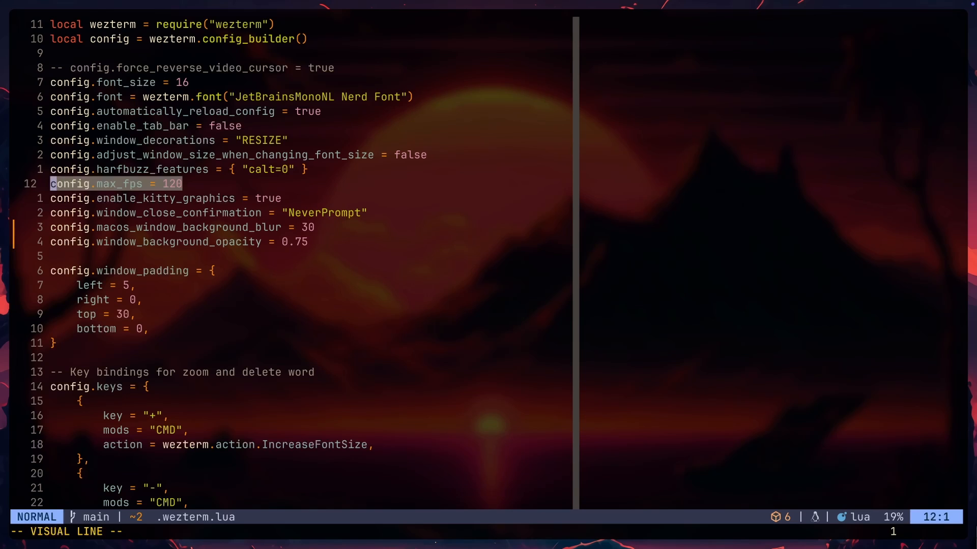
- Visual-line select the macos background blur and window opacity lines and toggle them to comments
{"action": "key", "text": "V"}
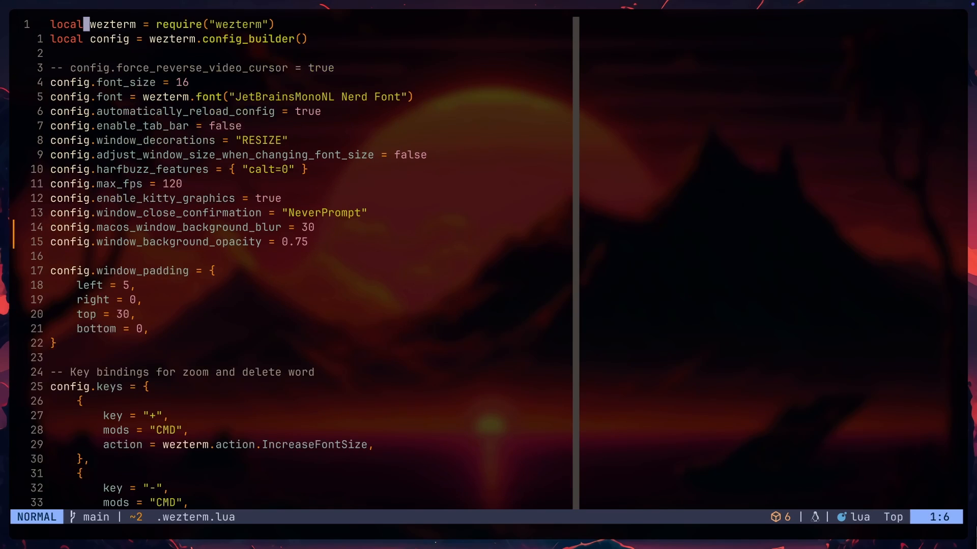
{"action": "scroll", "scroll_direction": "down", "scroll_amount": 3}
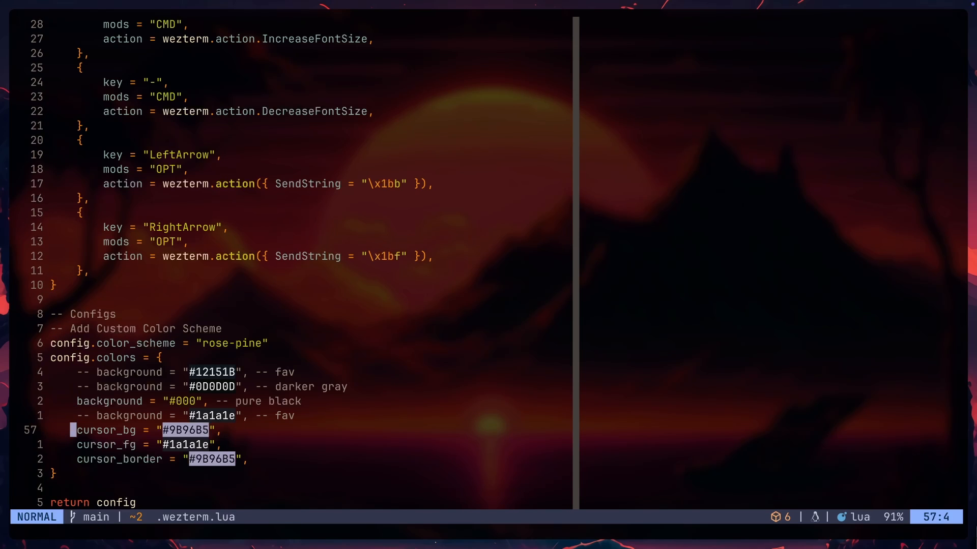
{"action": "key", "text": "V"}
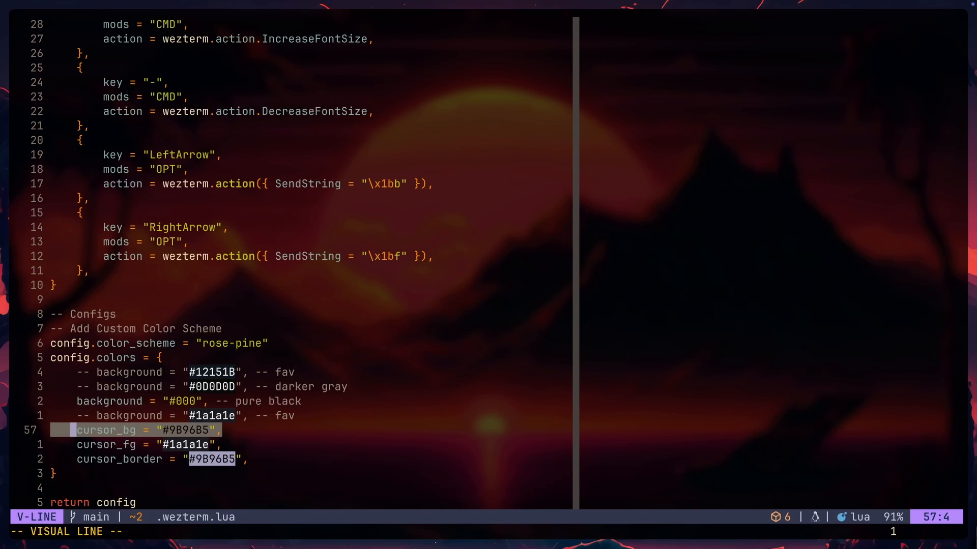
{"action": "key", "text": "Escape"}
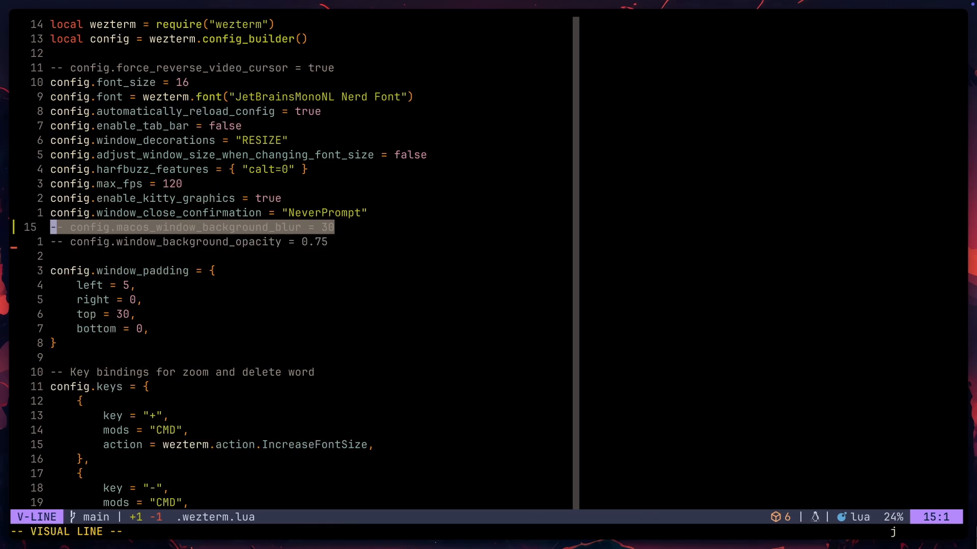
{"action": "key", "text": "j"}
{"action": "type", "text": "n"}
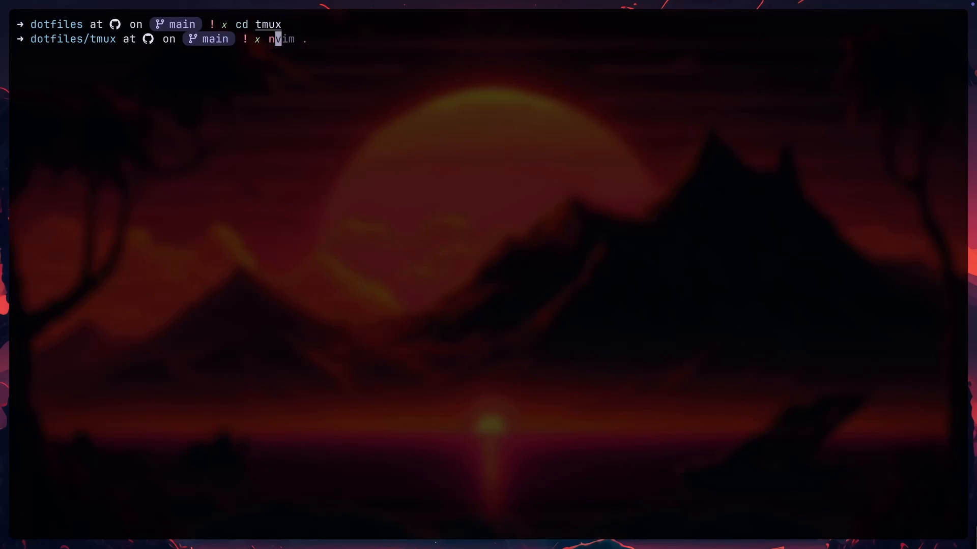
- Run nvim . inside ~/.config/nvim to list the sethy folder and current-theme.lua
{"action": "key", "text": "Enter"}
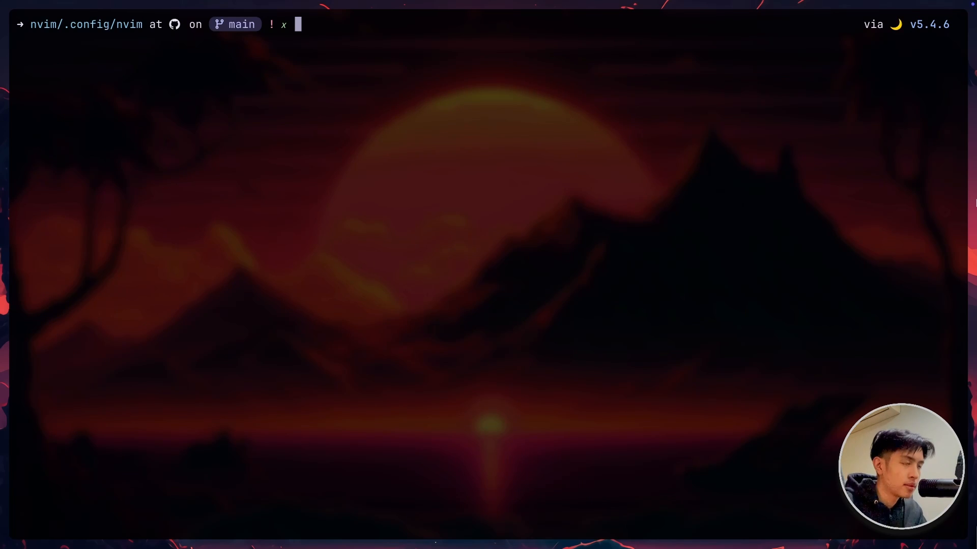
{"action": "type", "text": "nvim ."}
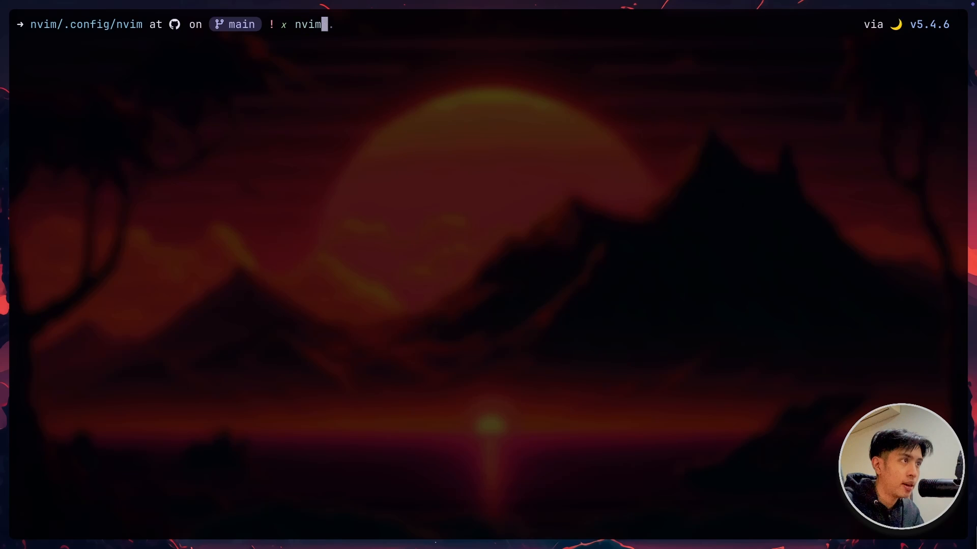
{"action": "key", "text": "Enter"}
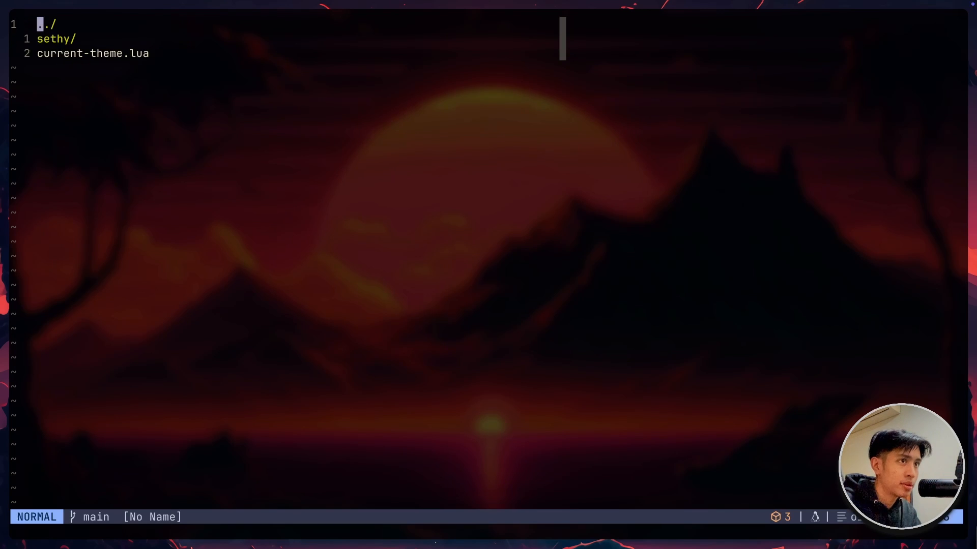
- Enter the sethy folder in Oil and open keymaps.lua with its leader and yank mappings
{"action": "key", "text": "j"}
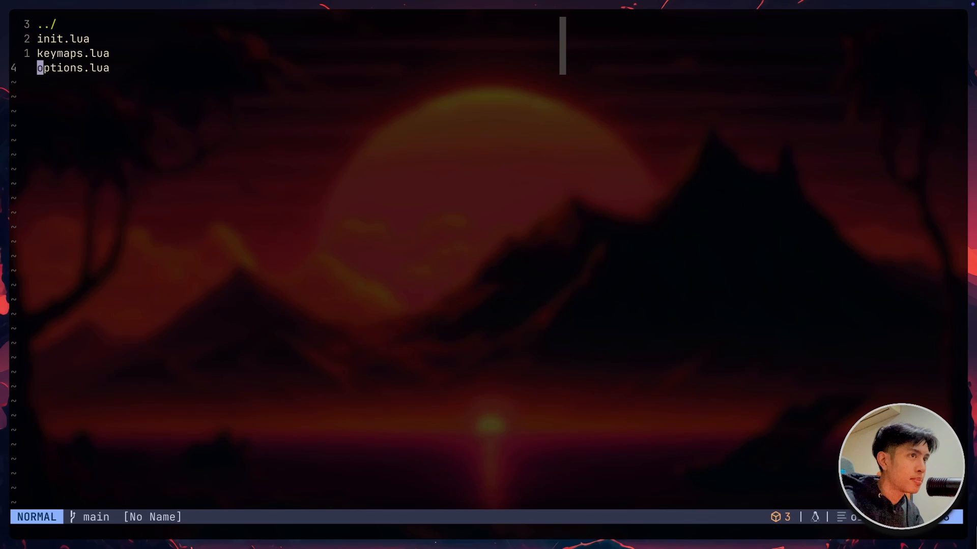
{"action": "left_click", "coordinate": [73, 53]}
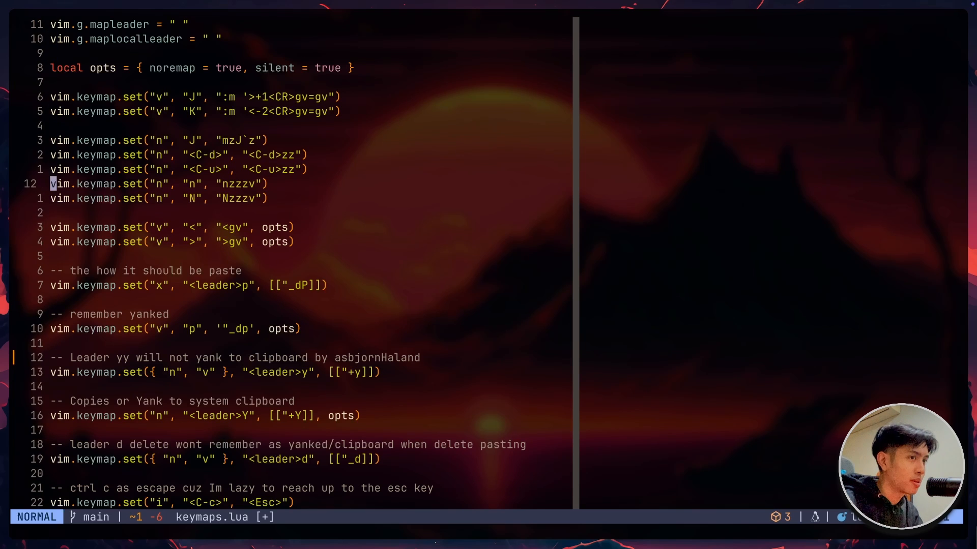
- Highlight the indent and <C-f> tmux-sessionizer mappings, then jump to a shell in another tmux window
{"action": "key", "text": "V"}
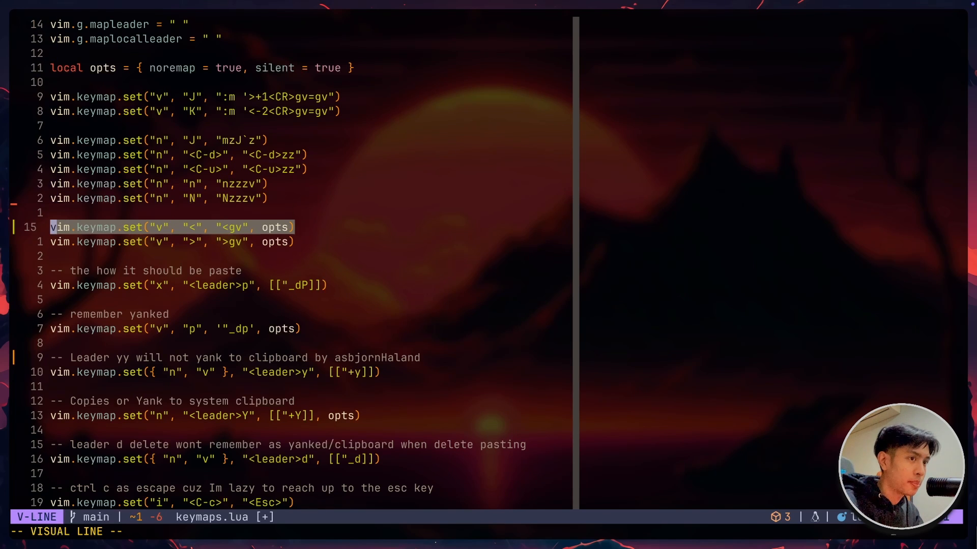
{"action": "key", "text": "Escape"}
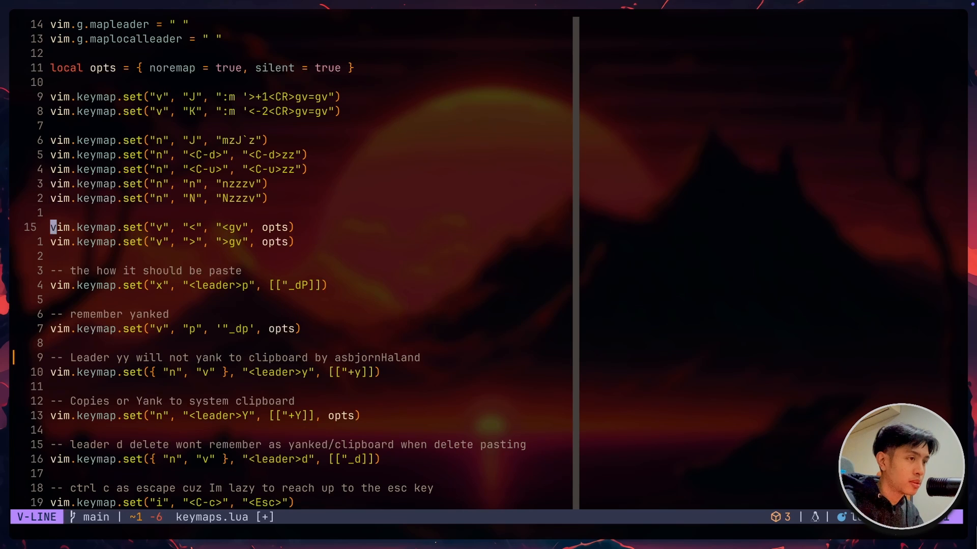
{"action": "key", "text": "V"}
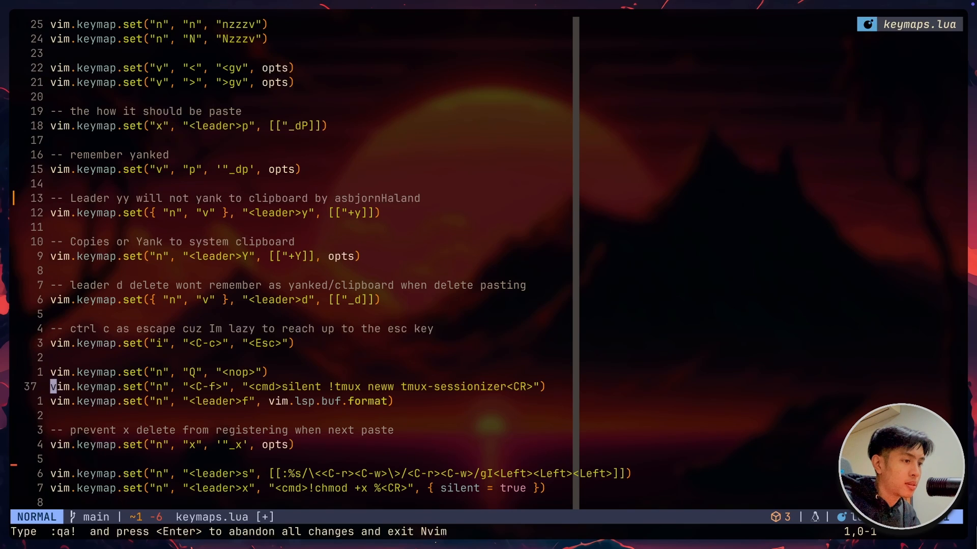
{"action": "key", "text": "V"}
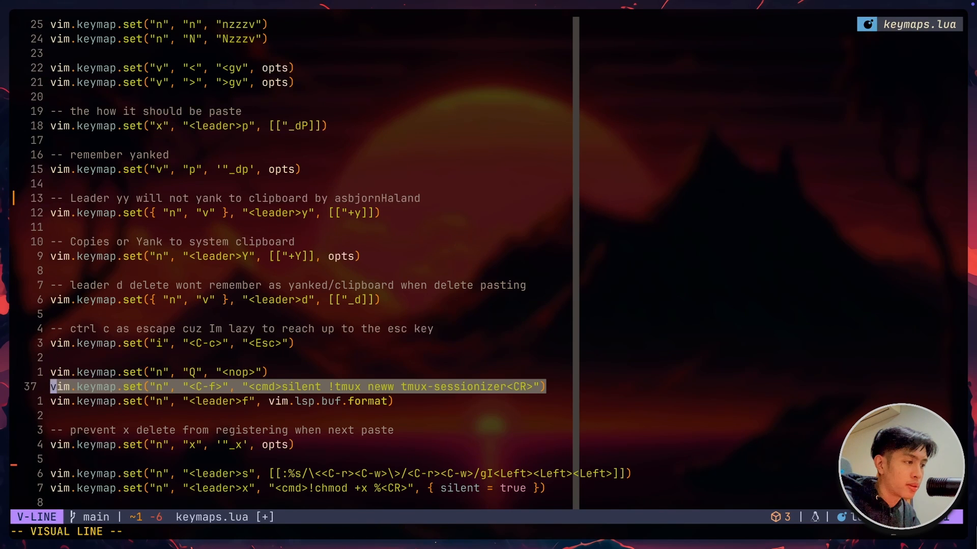
{"action": "key", "text": "Escape"}
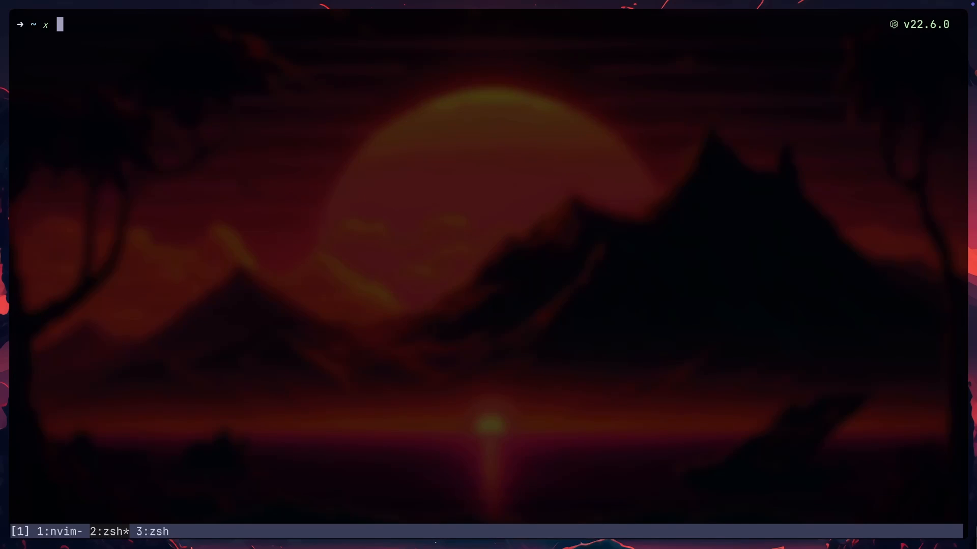
- Attempt tmux new -s 2nd, run tmux detach, then reattach to return to keymaps.lua
{"action": "type", "text": "tmux new -s 2"}
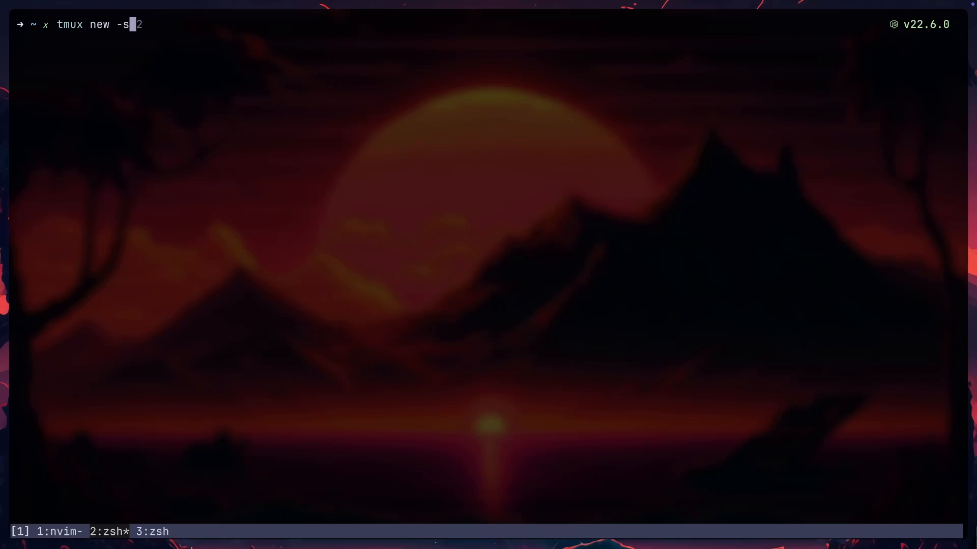
{"action": "type", "text": "nd"}
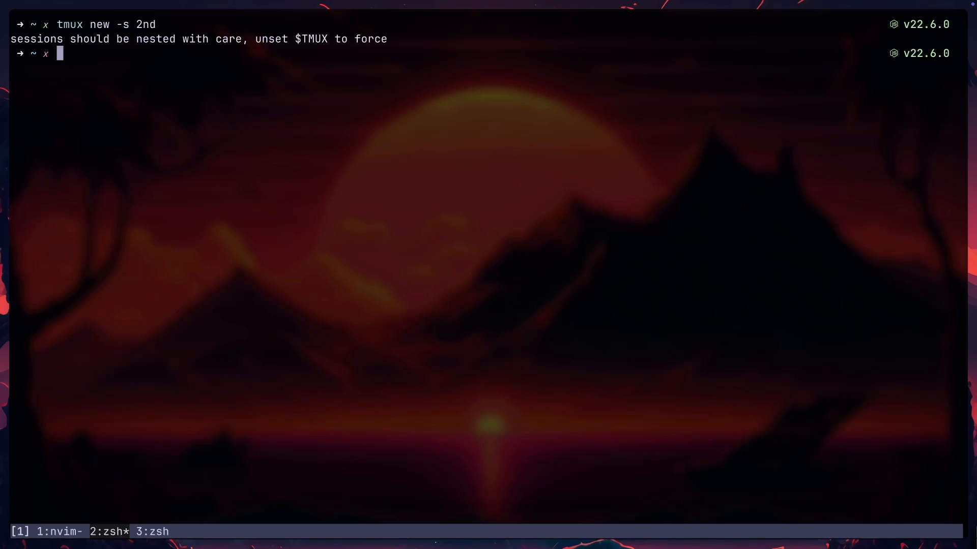
{"action": "type", "text": "tmux detach"}
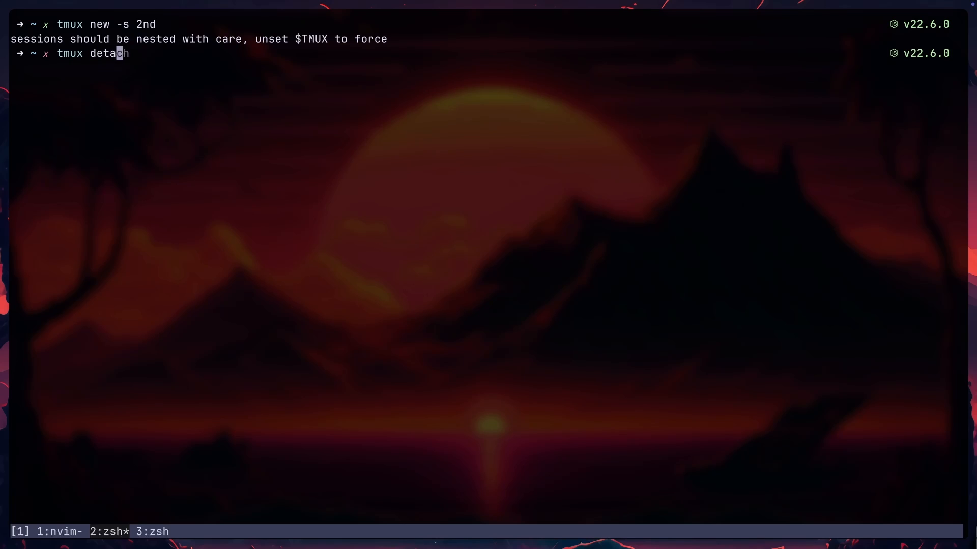
{"action": "key", "text": "Enter"}
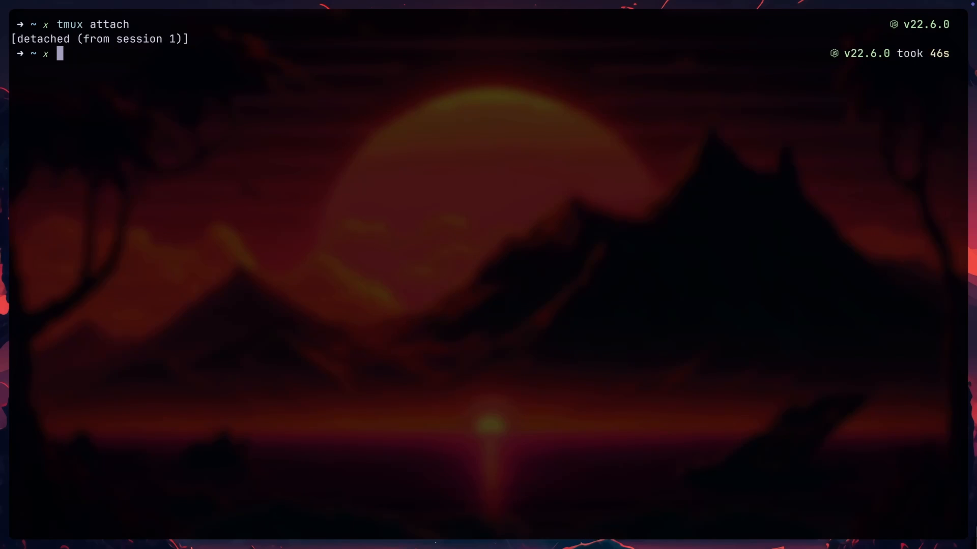
{"action": "type", "text": "tmux new -s 2n"}
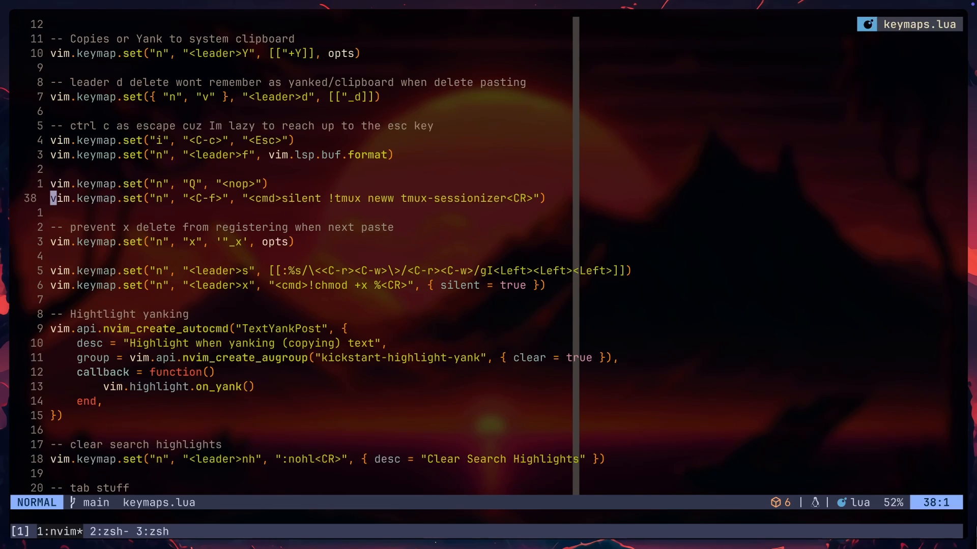
- Move the formatting keymap line below the tmux-sessionizer mapping using J/K on the visual selection
{"action": "key", "text": "V"}
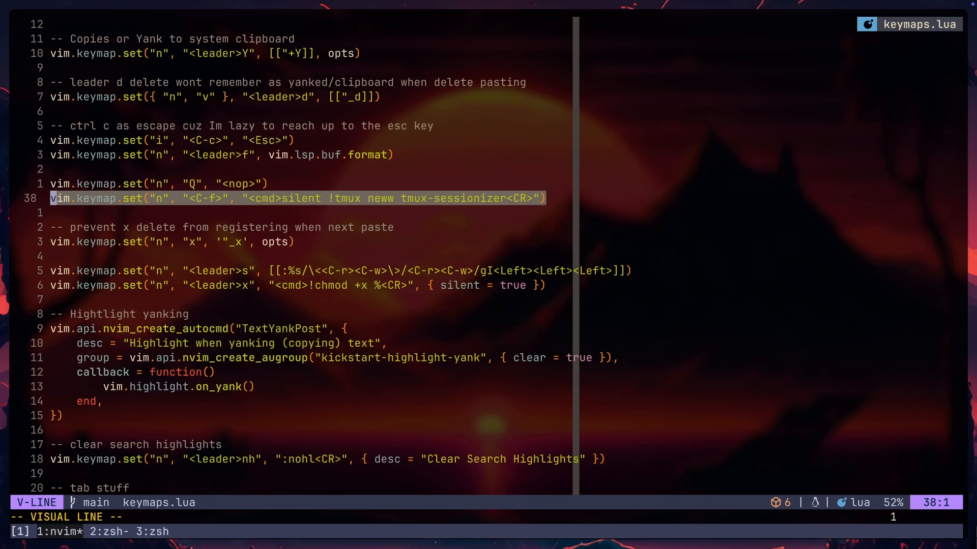
{"action": "key", "text": "Escape"}
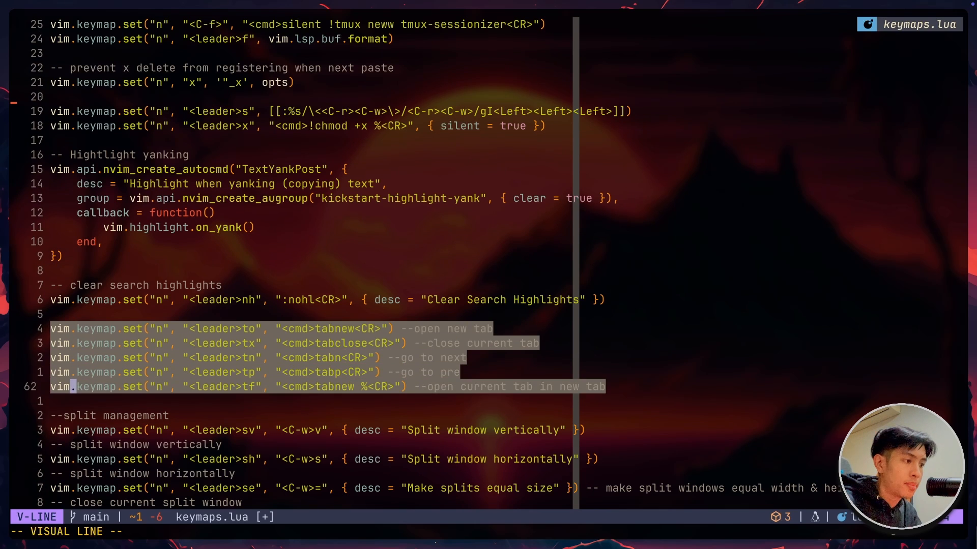
{"action": "key", "text": "Escape"}
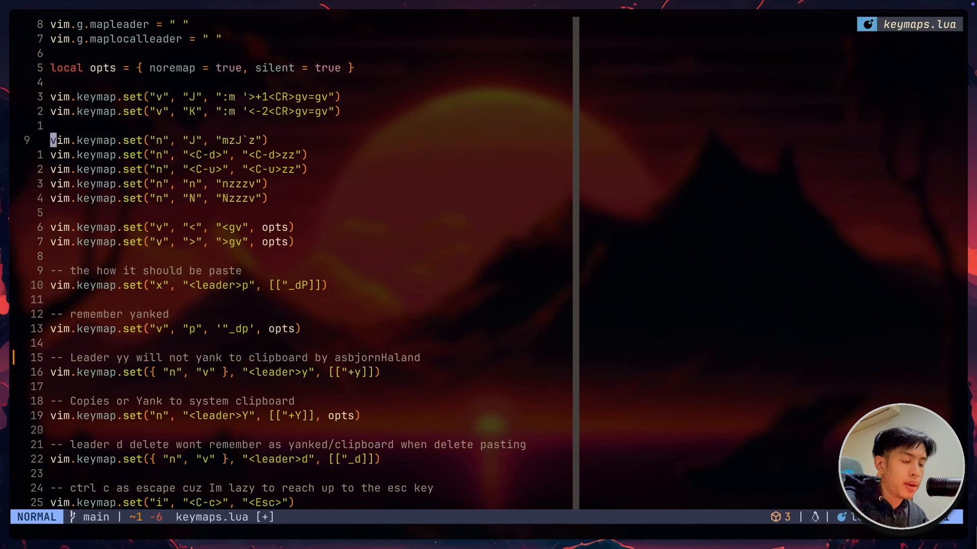
{"action": "scroll", "scroll_direction": "down", "scroll_amount": 3}
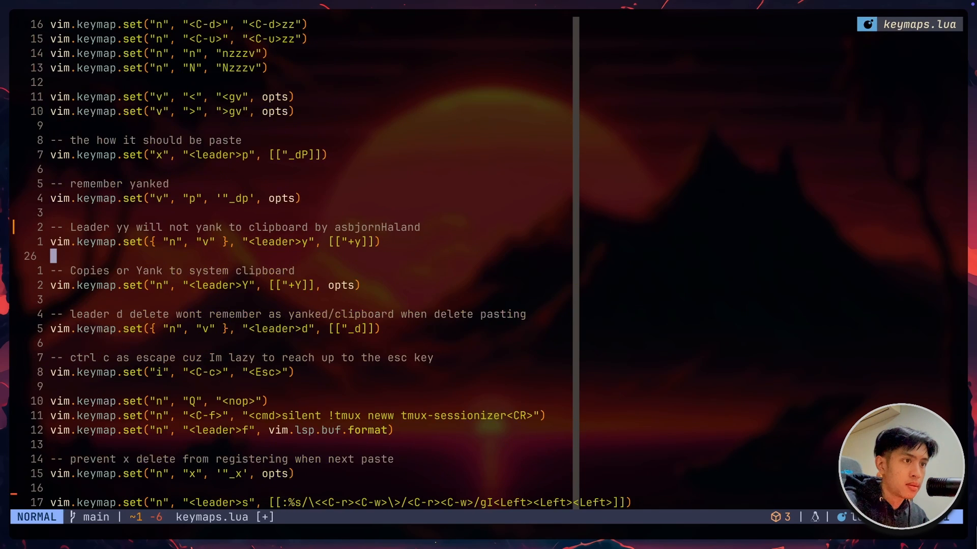
{"action": "scroll", "scroll_direction": "down", "scroll_amount": 3}
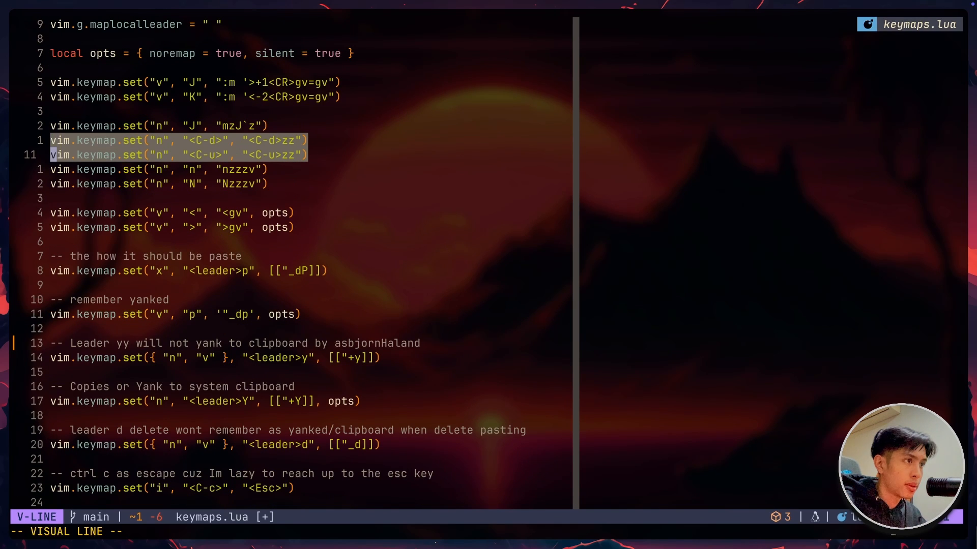
{"action": "key", "text": "j"}
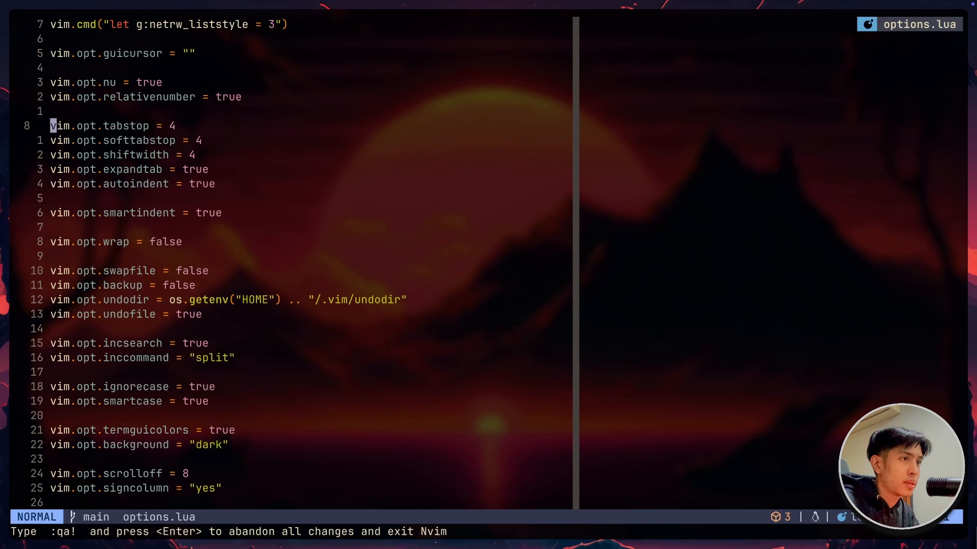
- Move from the line-number settings down to the incremental search options in options.lua
{"action": "key", "text": "V"}
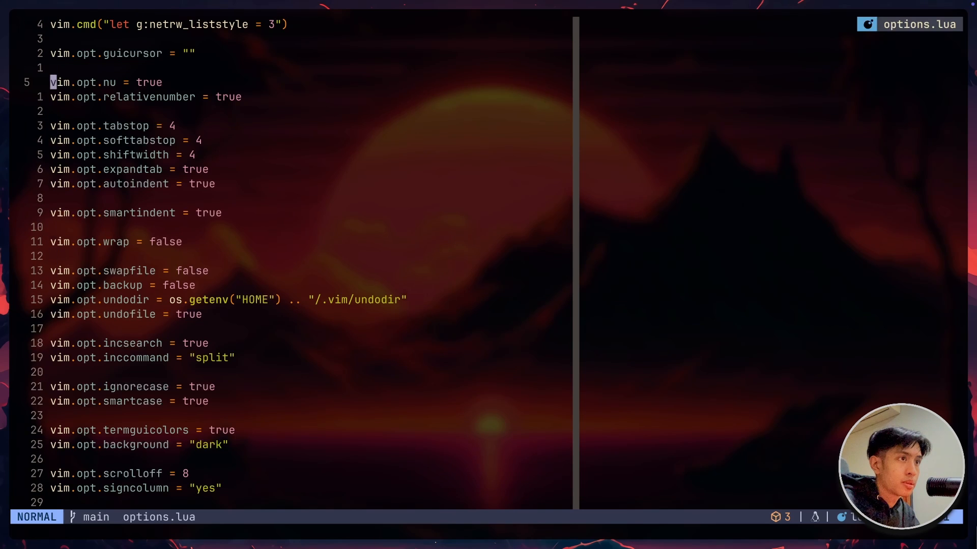
{"action": "key", "text": "j"}
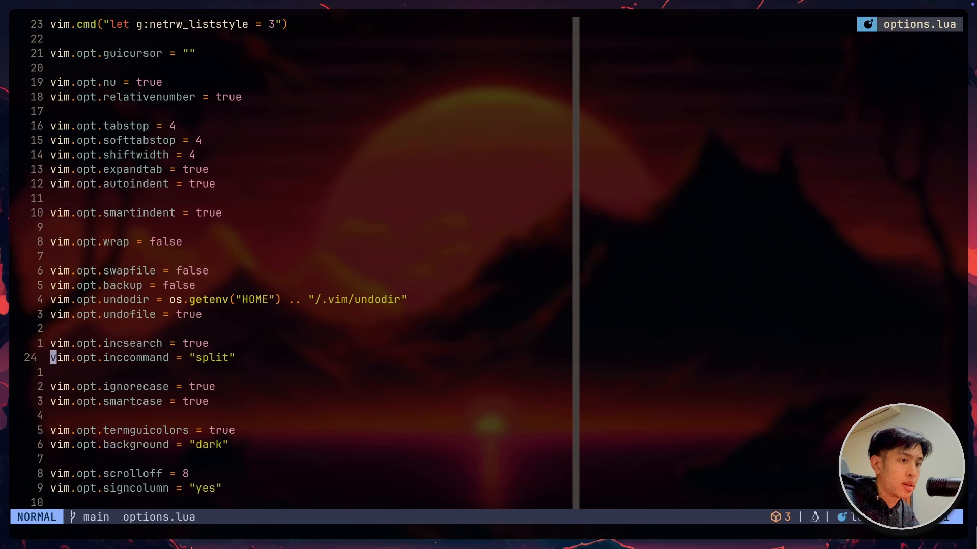
{"action": "scroll", "scroll_direction": "down", "scroll_amount": 3}
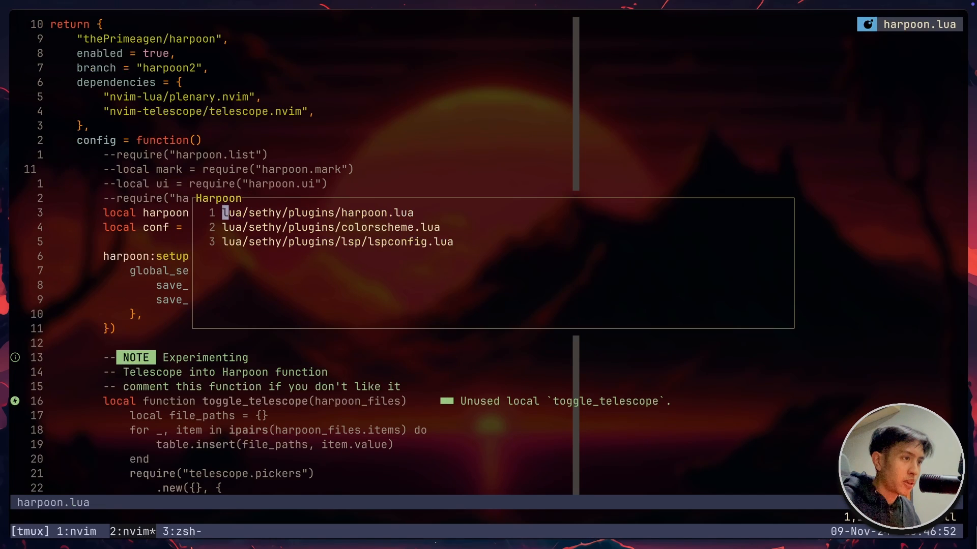
- Browse the Harpoon marked-files menu, dismiss it, and open mason.lua from a Telescope search for lsp
{"action": "key", "text": "Down"}
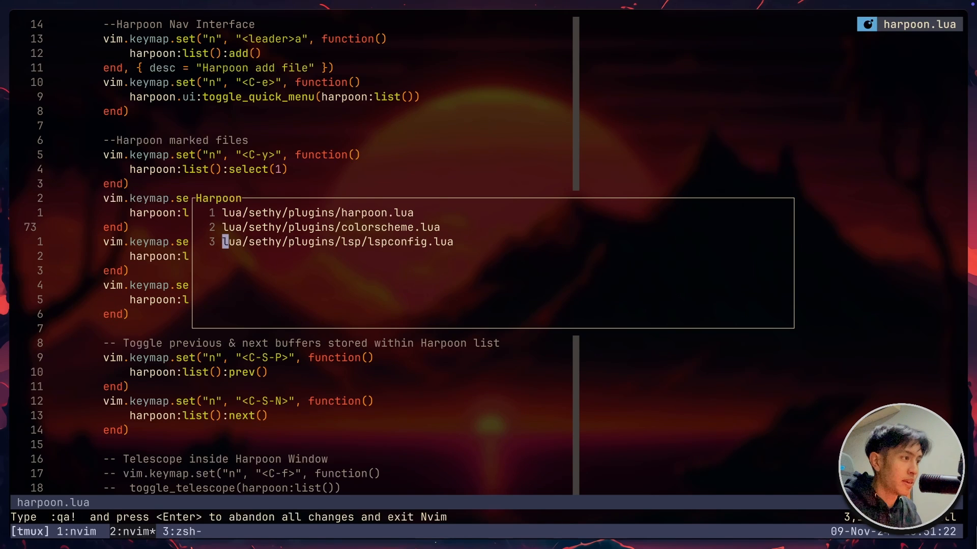
{"action": "key", "text": "dd"}
{"action": "type", "text": "lsp"}
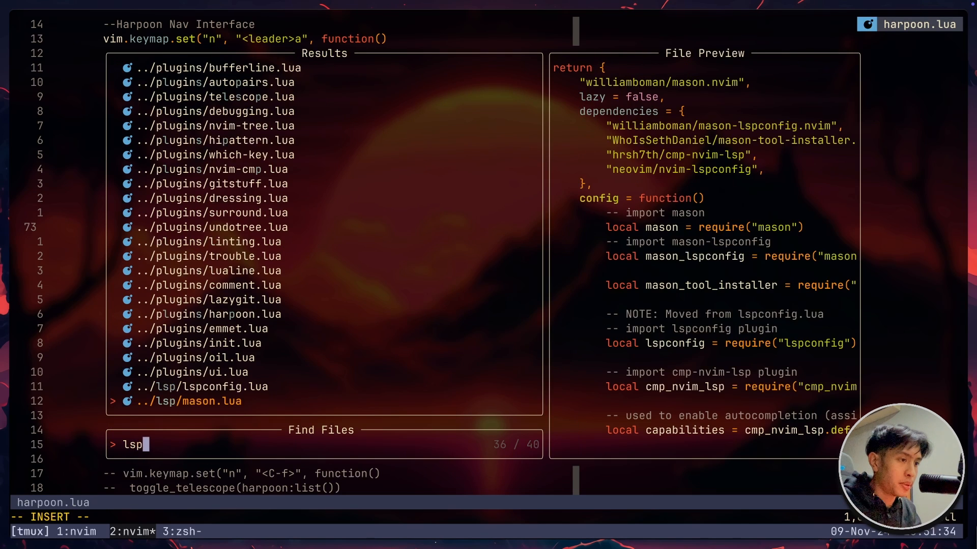
{"action": "key", "text": "Enter"}
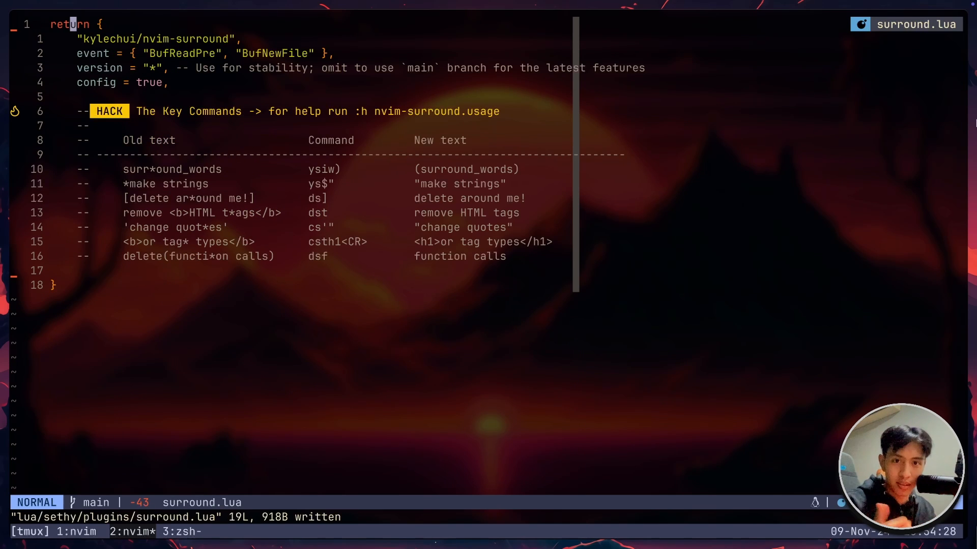
- Insert the word random and wrap it in div tags via ysiwt, then start a span tag
{"action": "type", "text": "ran"}
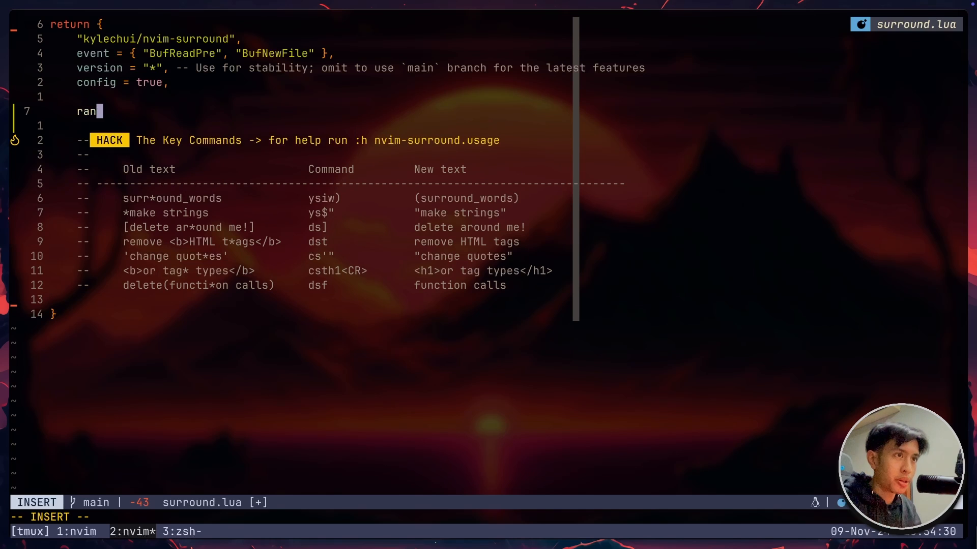
{"action": "key", "text": "Escape"}
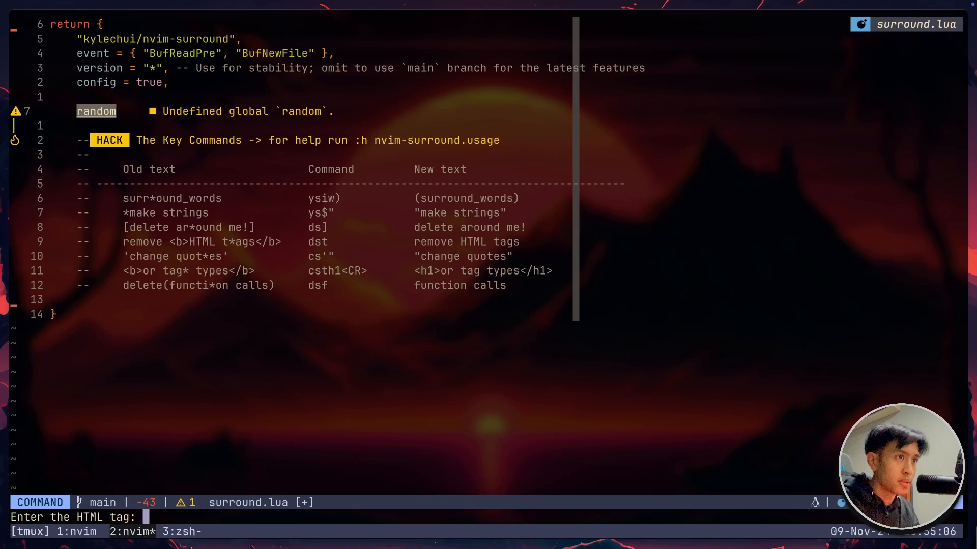
{"action": "type", "text": "div"}
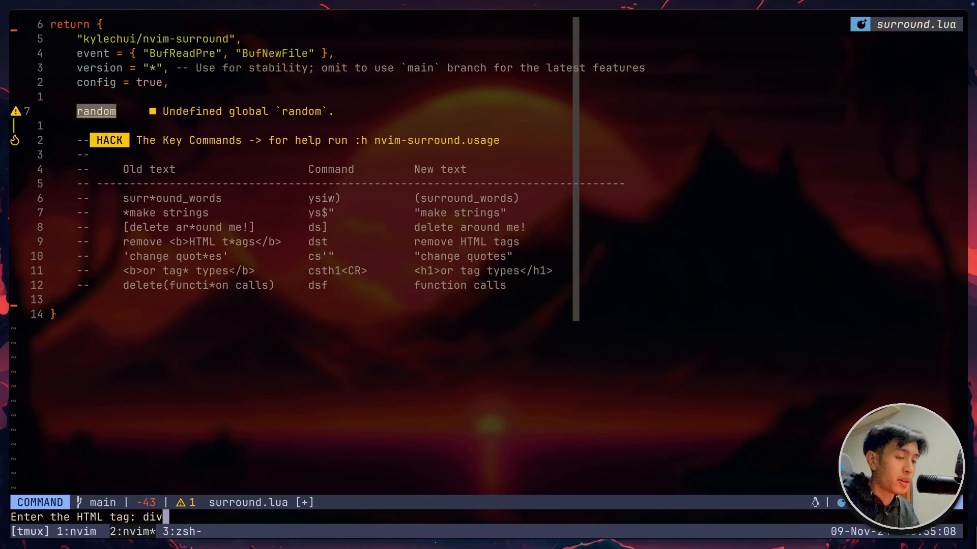
{"action": "key", "text": "Enter"}
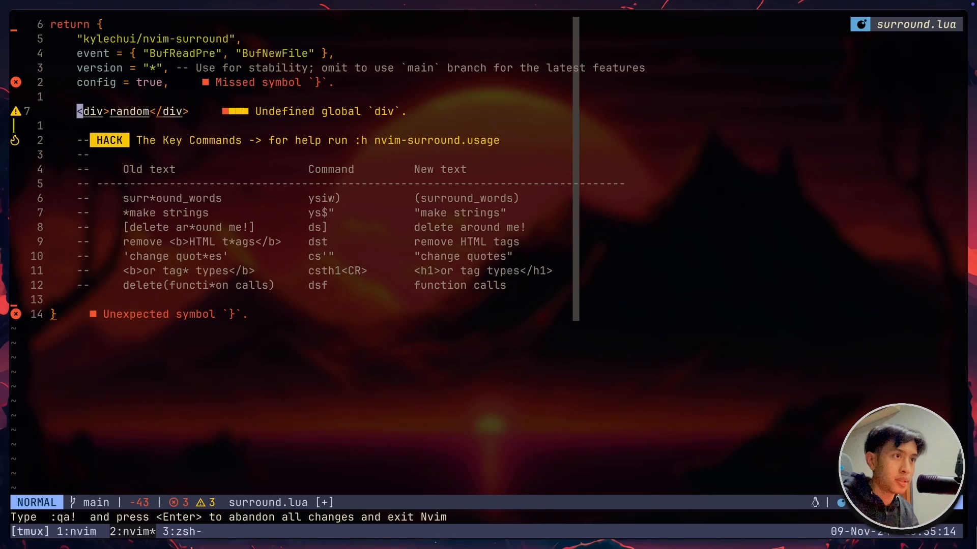
{"action": "type", "text": "span"}
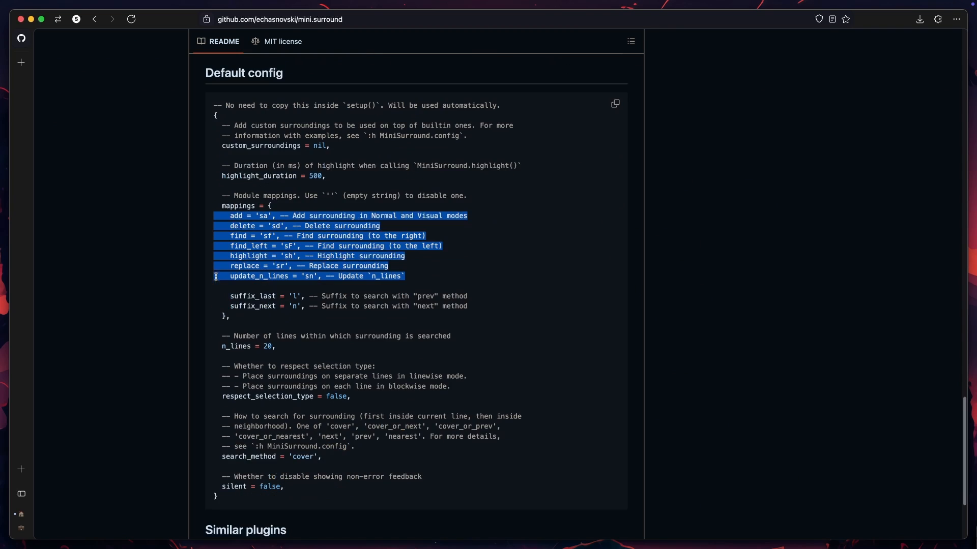
- Scroll the mini.surround README up to the Default config surround mappings
{"action": "scroll", "scroll_direction": "up", "scroll_amount": 3}
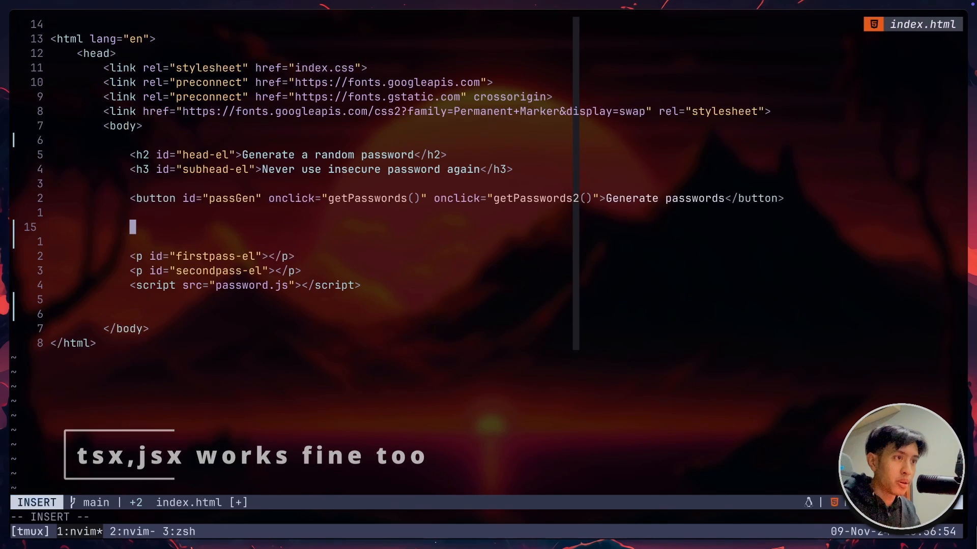
- Write the word random on the new line below the Generate passwords button
{"action": "type", "text": "random"}
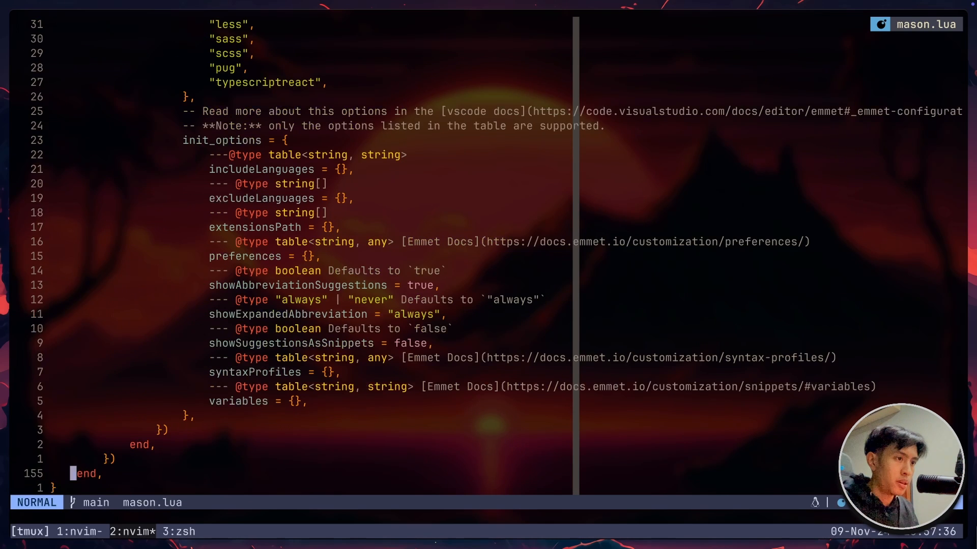
- Select the emmet_language_server setup block in mason.lua and scroll through its options
{"action": "key", "text": "V"}
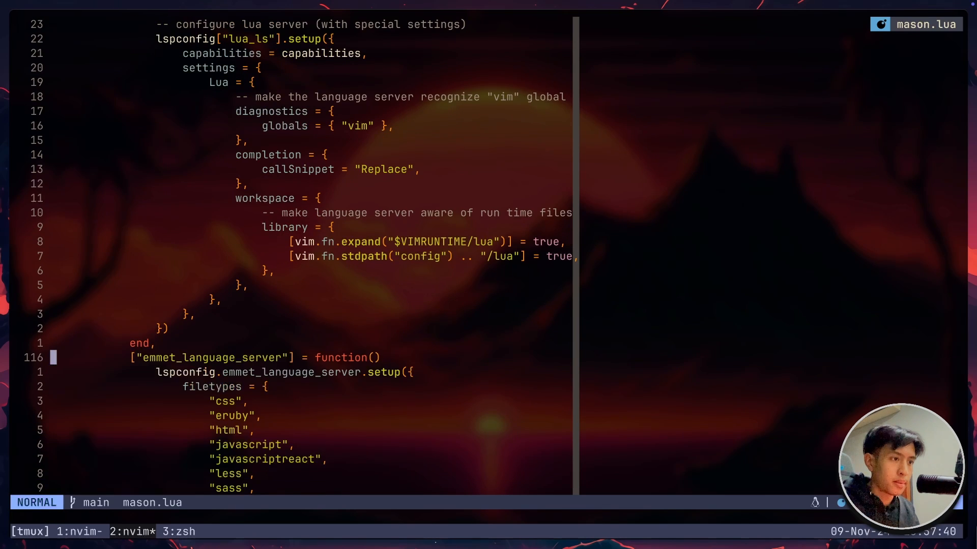
{"action": "scroll", "scroll_direction": "down", "scroll_amount": 3}
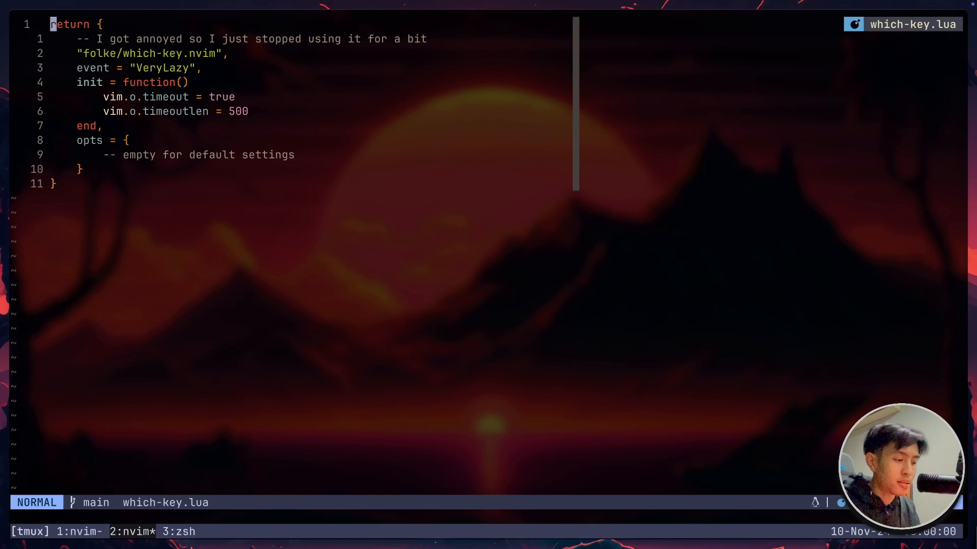
- Search Telescope find files for 'tele' to reach the which-key and telescope configs
{"action": "type", "text": "tele"}
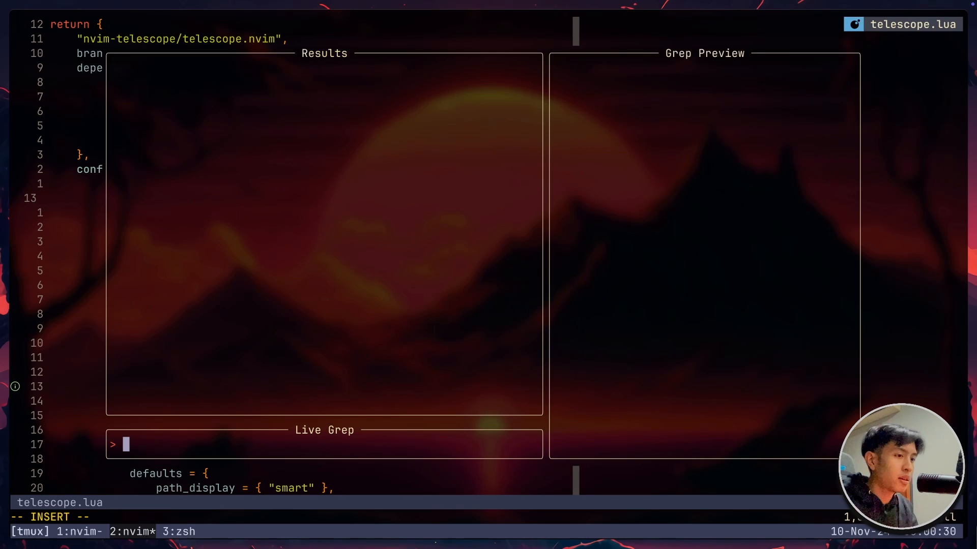
- Live grep for 'emmet', then filter the Telescope colorscheme picker with 'rose'
{"action": "type", "text": "emmet"}
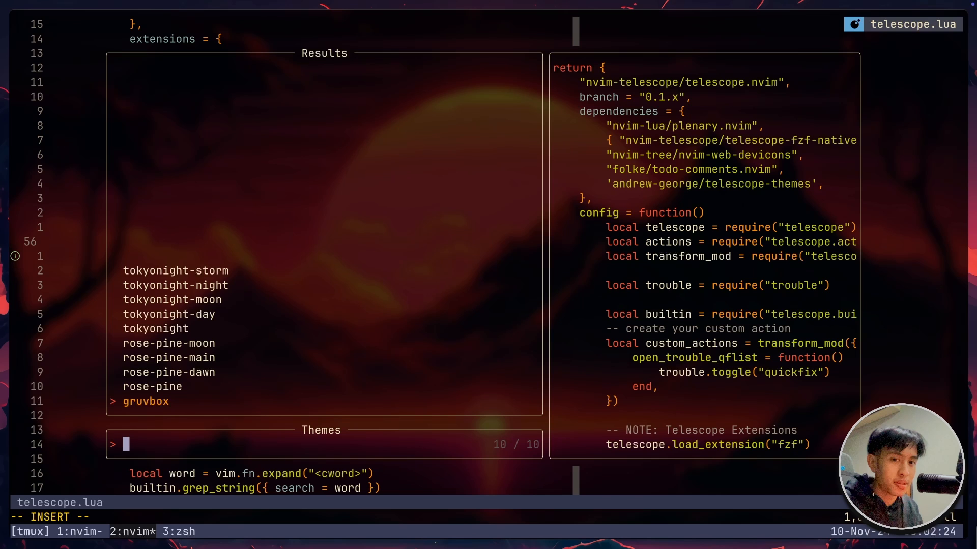
{"action": "type", "text": "rose"}
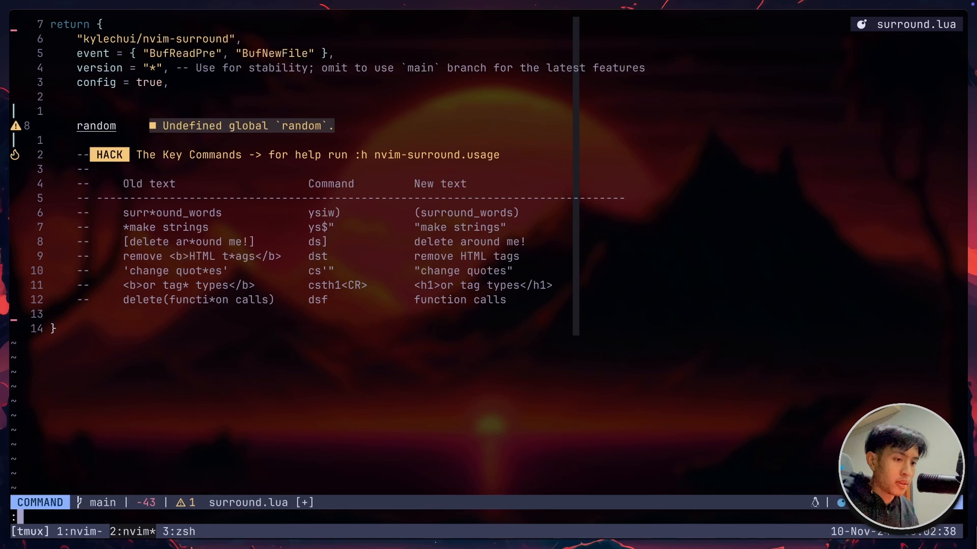
- Quit surround.lua with :q, relaunch nvim on the config folder and find colorscheme.lua via 'tele'
{"action": "type", "text": "q"}
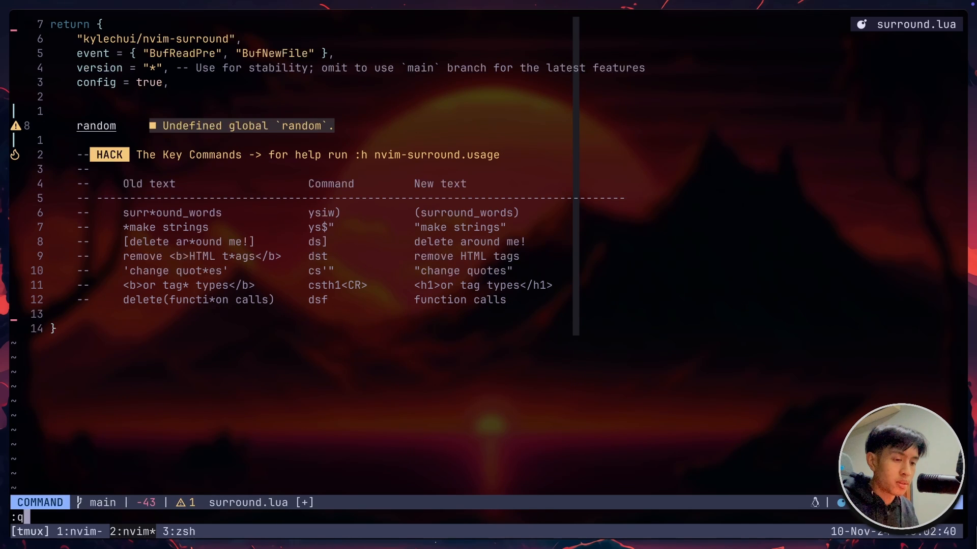
{"action": "key", "text": "Return"}
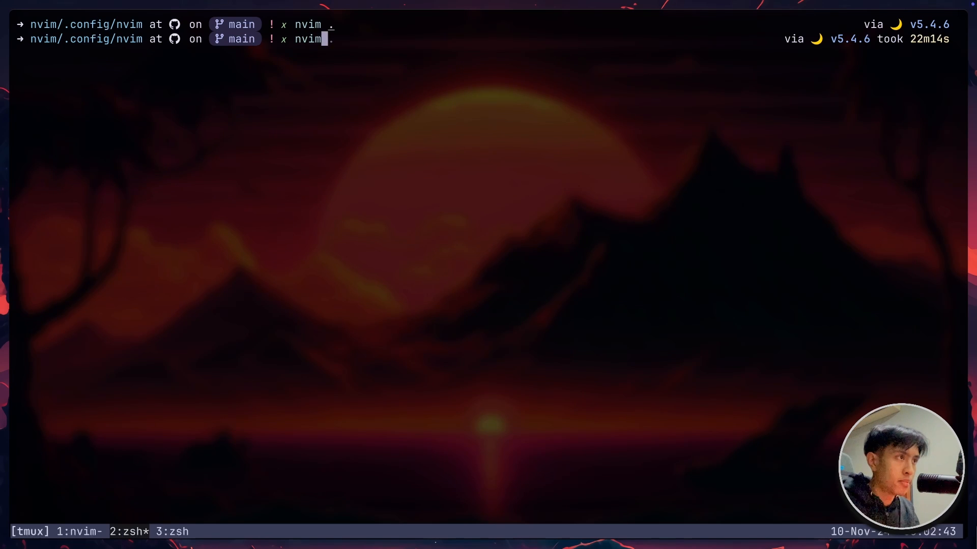
{"action": "key", "text": "Enter"}
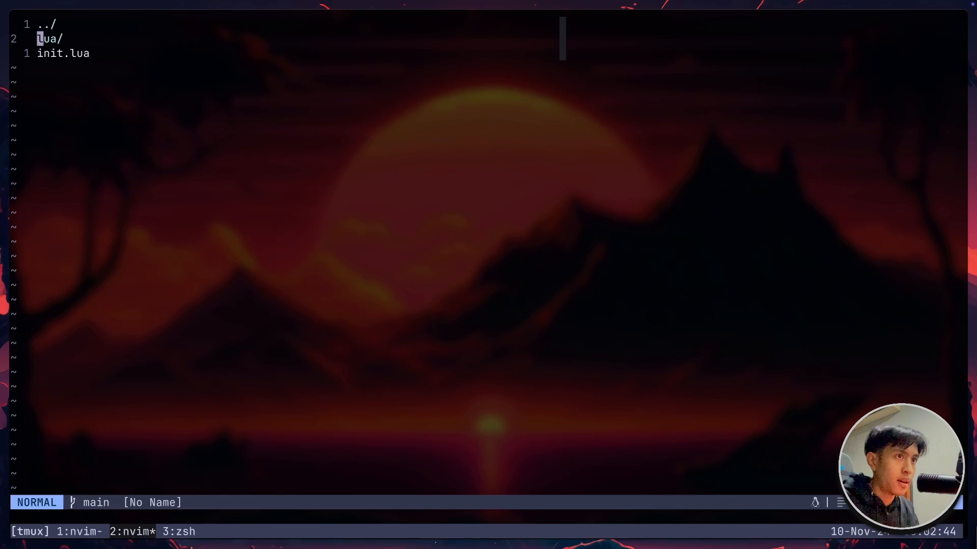
{"action": "type", "text": "tele"}
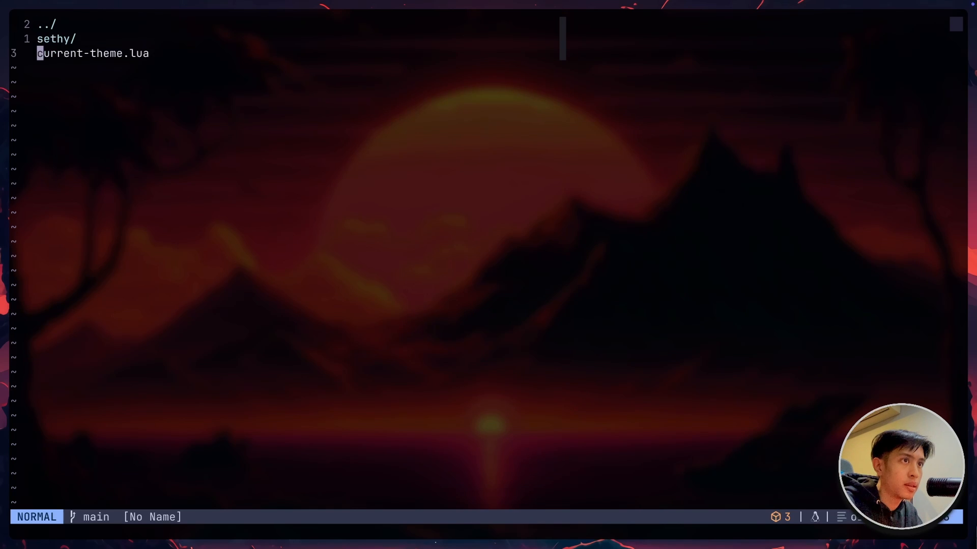
{"action": "left_click", "coordinate": [90, 53]}
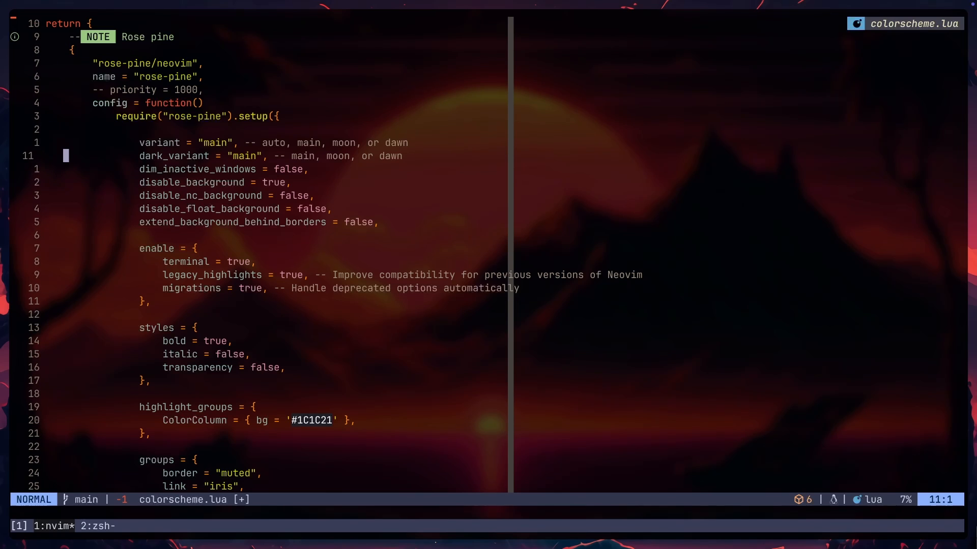
- Highlight the disable_background and transparent_mode lines in colorscheme.lua
{"action": "scroll", "scroll_direction": "down", "scroll_amount": 3}
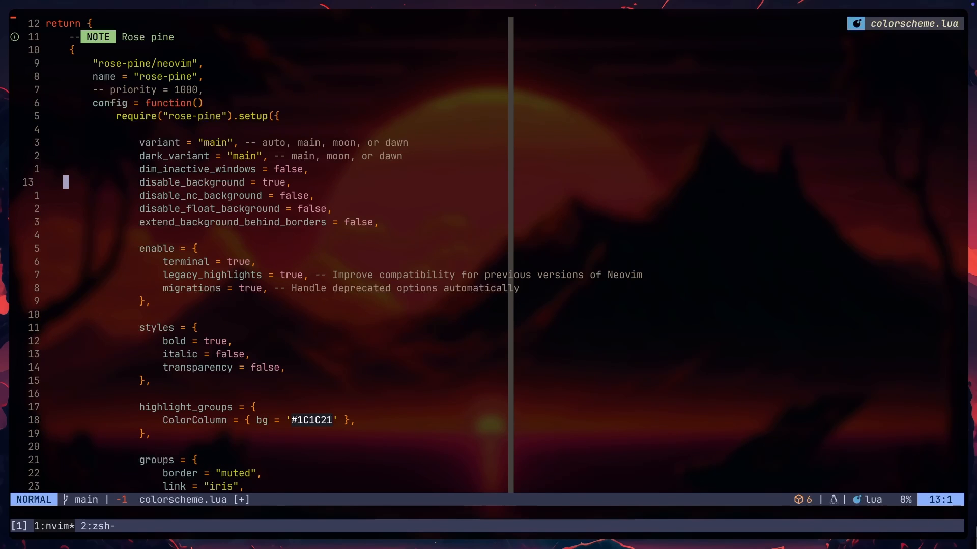
{"action": "key", "text": "V"}
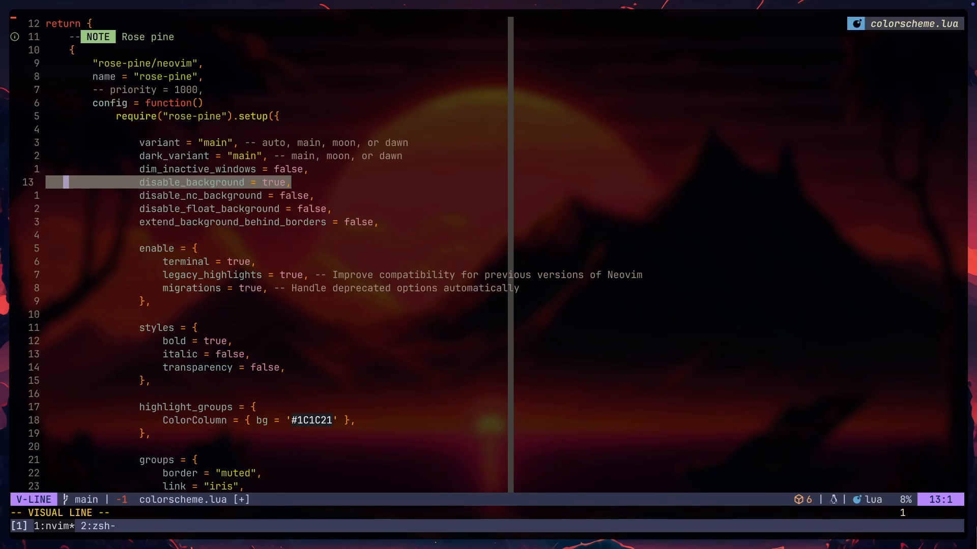
{"action": "key", "text": "Escape"}
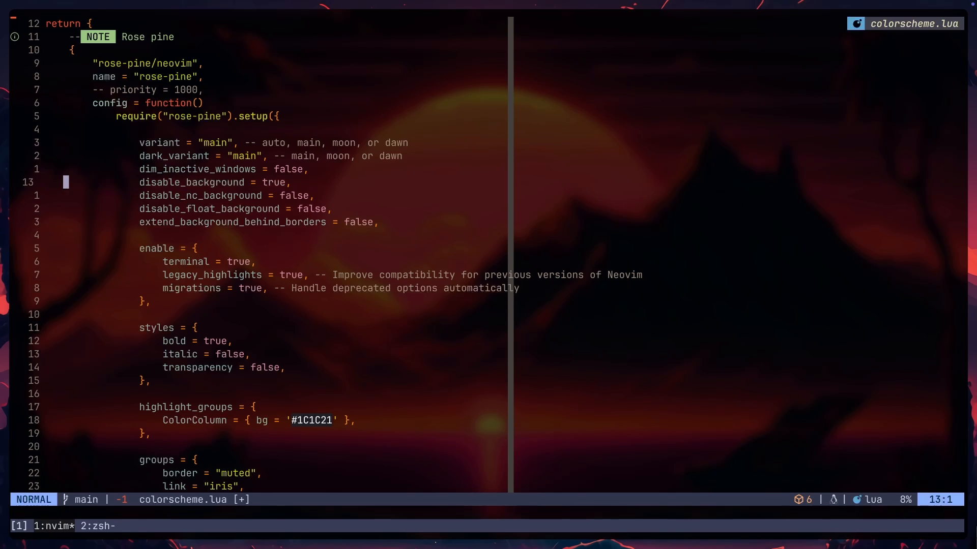
{"action": "scroll", "scroll_direction": "down", "scroll_amount": 3}
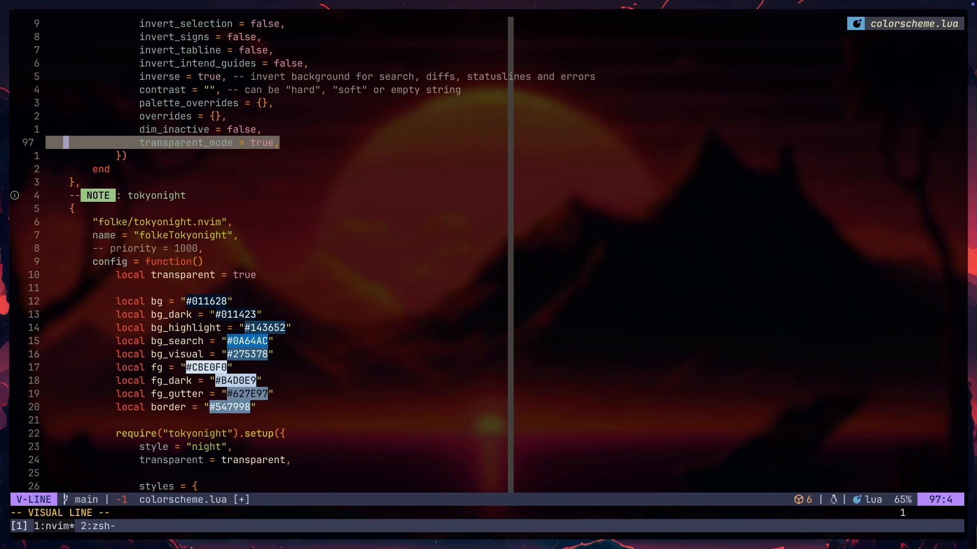
{"action": "key", "text": "Escape"}
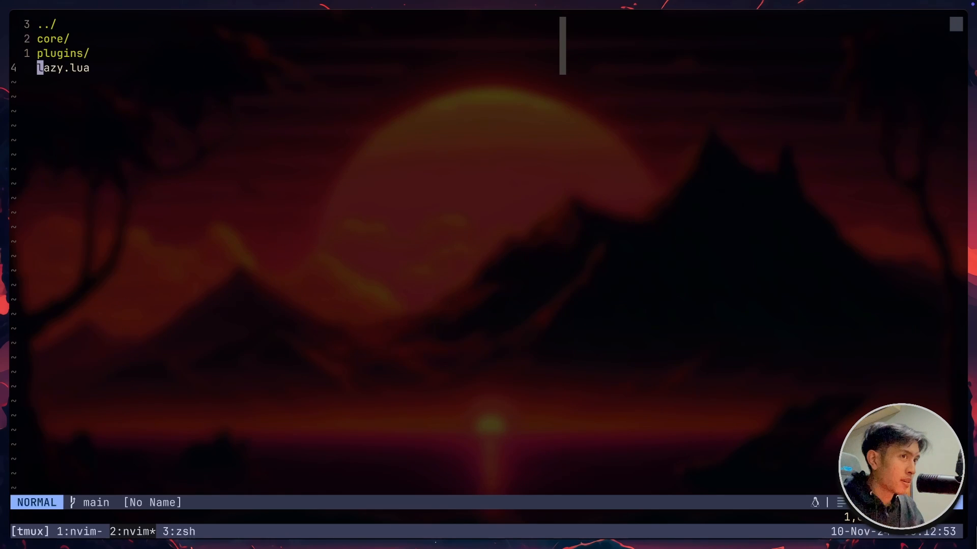
- In Oil decline creating akjdjska.lua, then add a dir/ folder and confirm its creation on save
{"action": "type", "text": "akjdjska.lua"}
{"action": "left_click", "coordinate": [423, 517]}
{"action": "type", "text": ":w"}
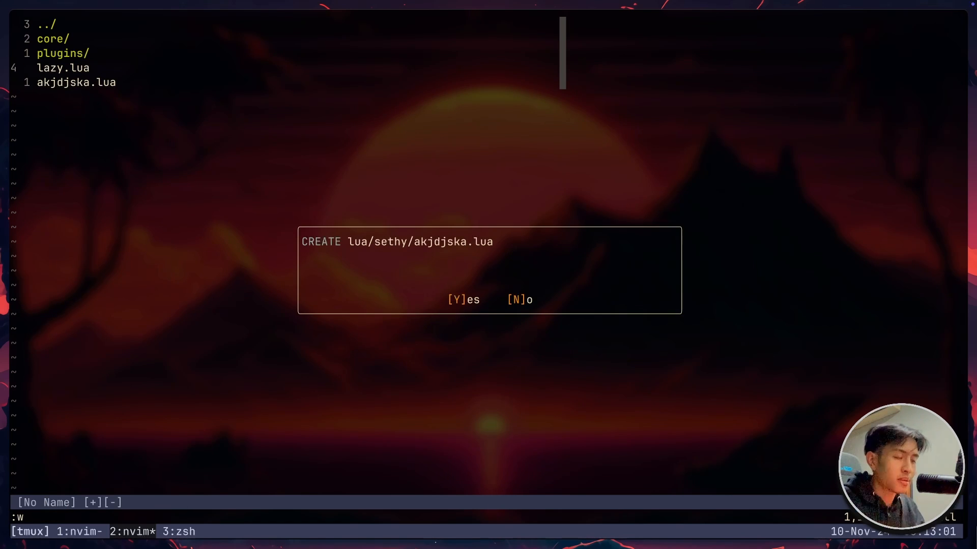
{"action": "key", "text": "y"}
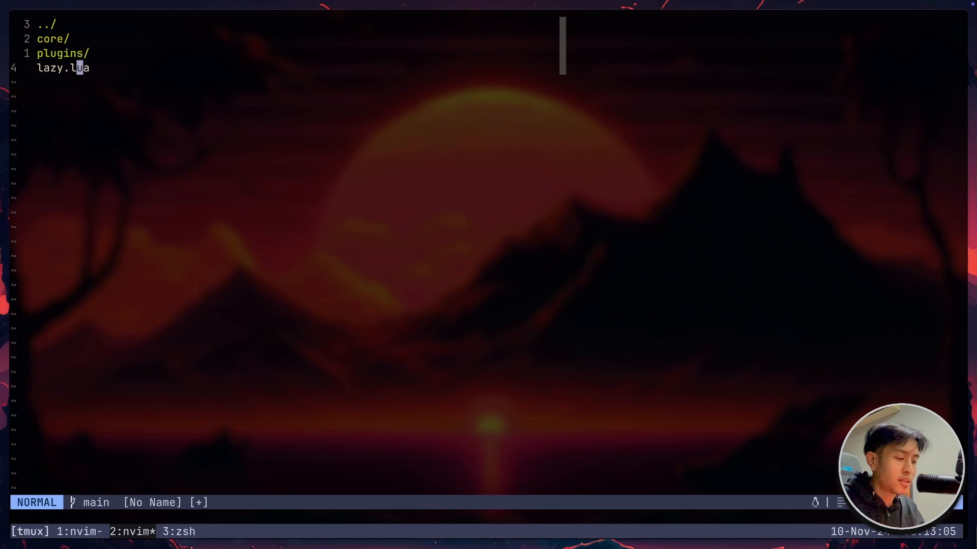
{"action": "type", "text": "dir/"}
{"action": "type", "text": ":w"}
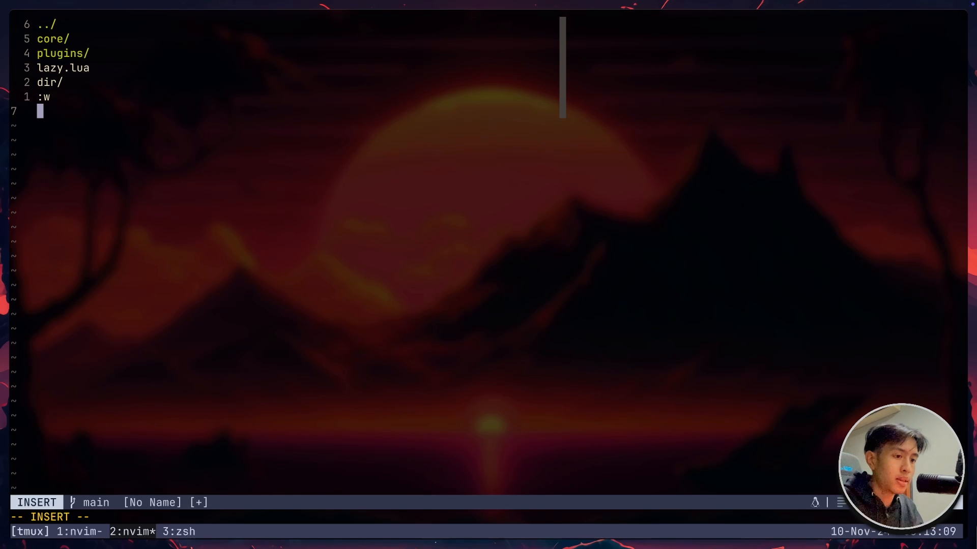
{"action": "key", "text": "Return"}
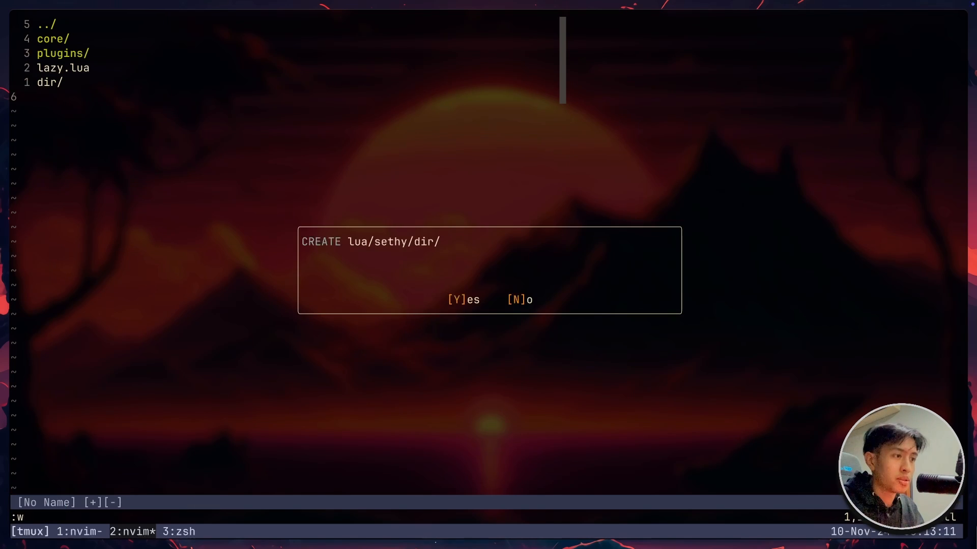
{"action": "key", "text": "Y"}
{"action": "type", "text": "nvim-t"}
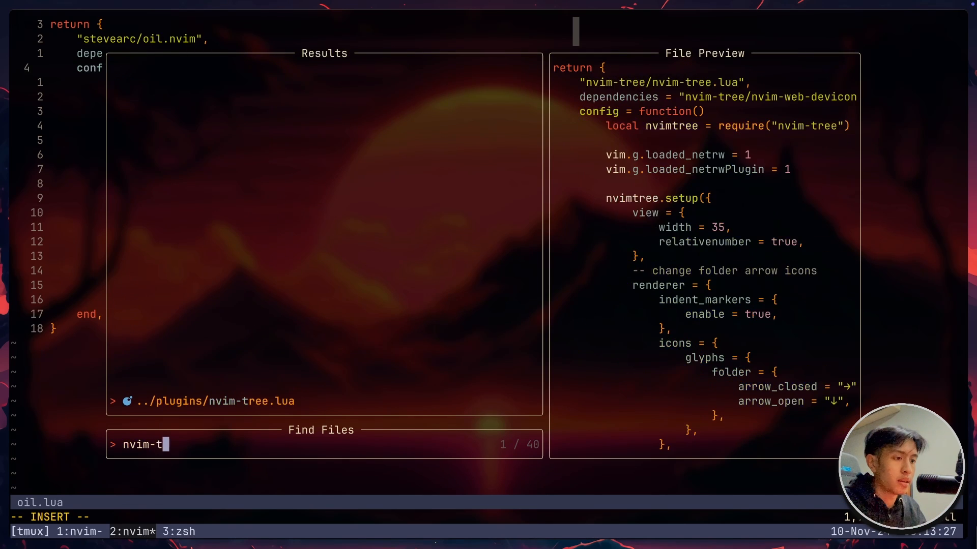
- Open nvim-tree.lua, toggle the tree and create random.lua inside the lsp folder
{"action": "key", "text": "Enter"}
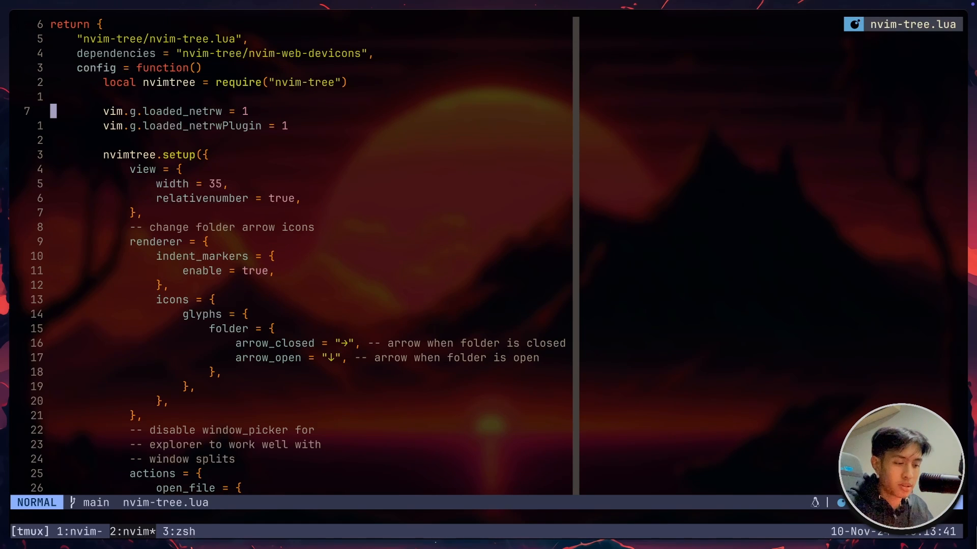
{"action": "key", "text": ":NvimTreeToggle"}
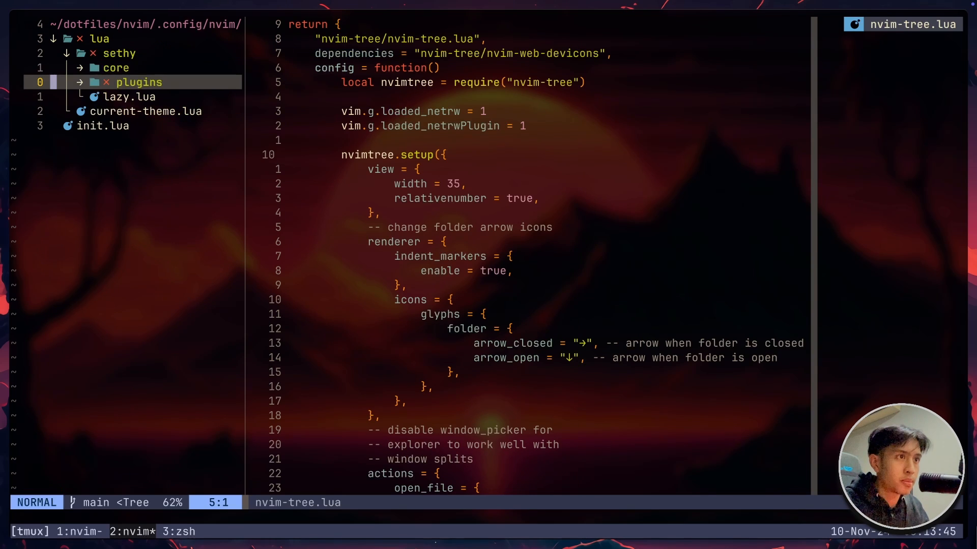
{"action": "left_click", "coordinate": [116, 67]}
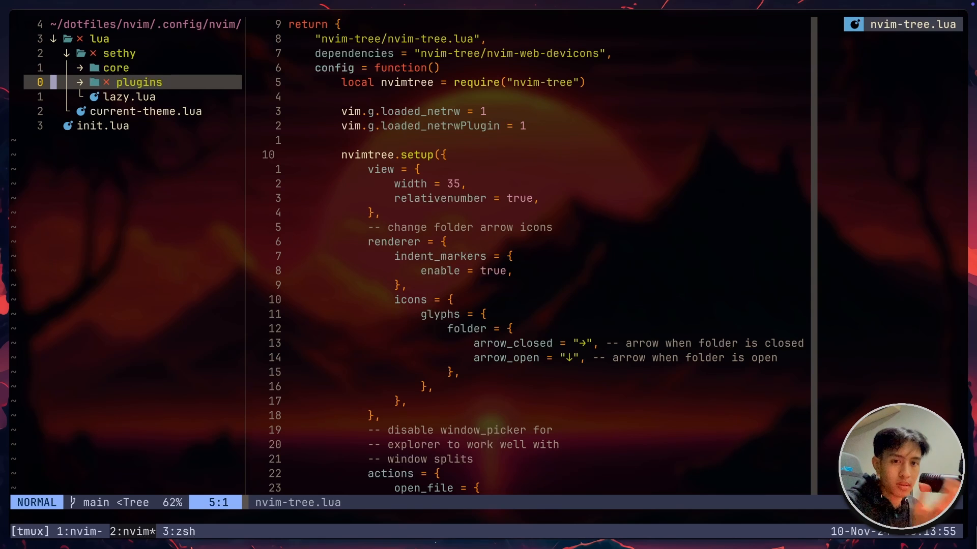
{"action": "left_click", "coordinate": [138, 82]}
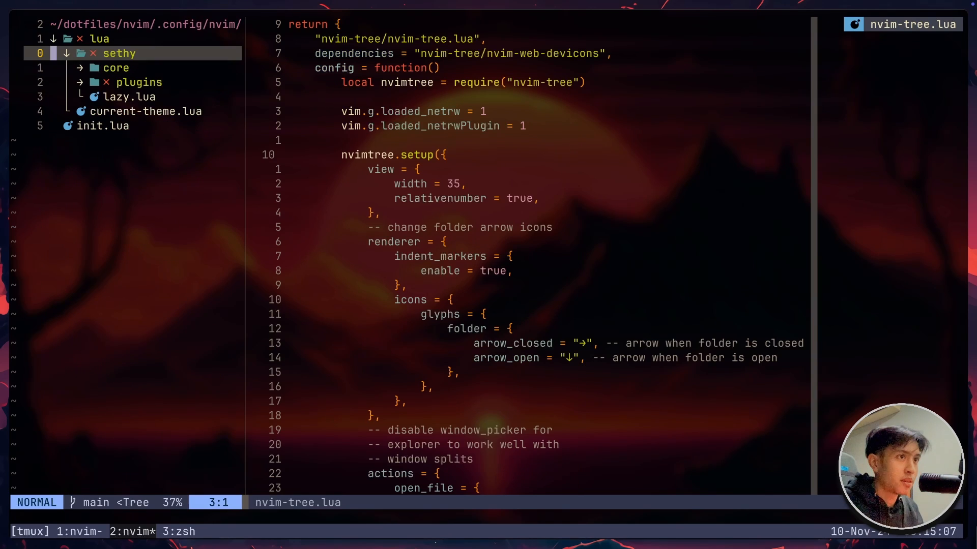
{"action": "key", "text": "a"}
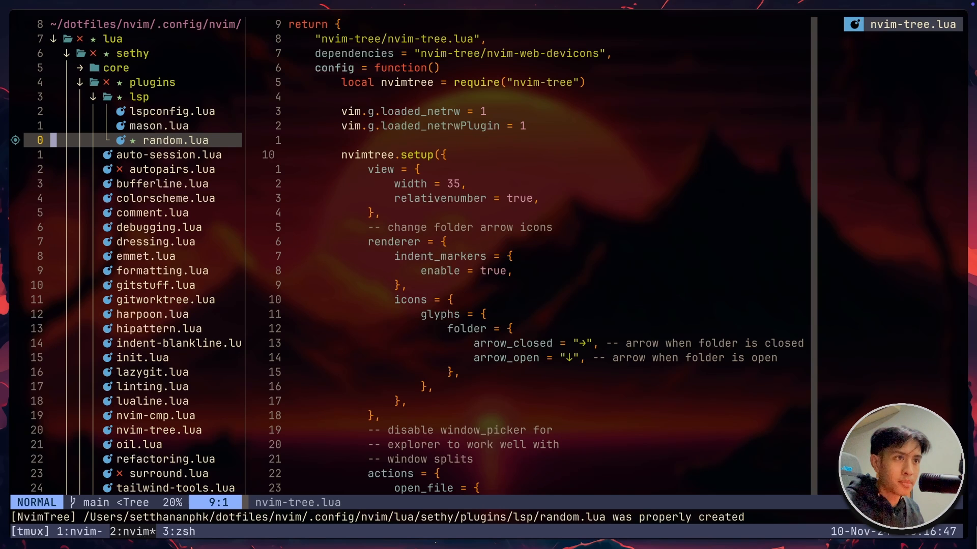
- Move random.lua up into the plugins folder with the tree's move action
{"action": "key", "text": "m"}
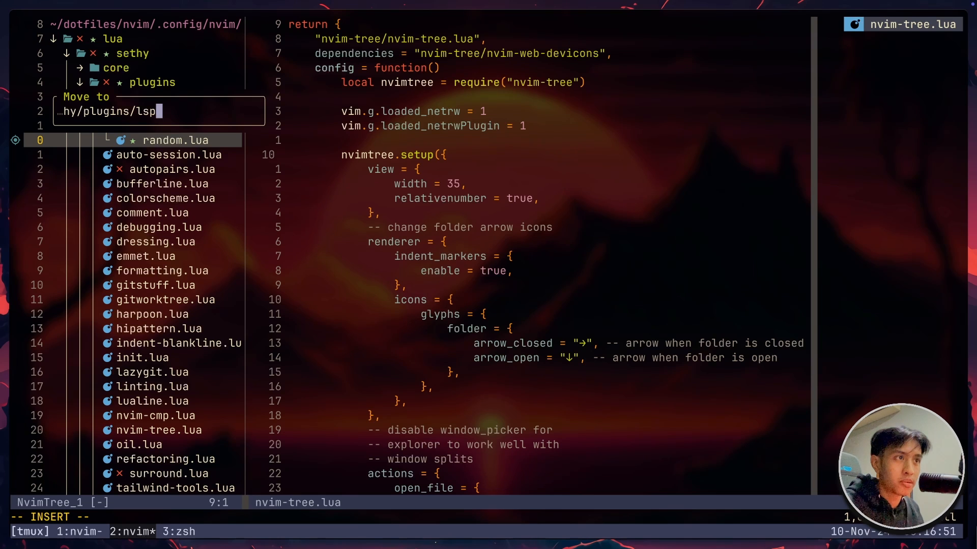
{"action": "key", "text": "Enter"}
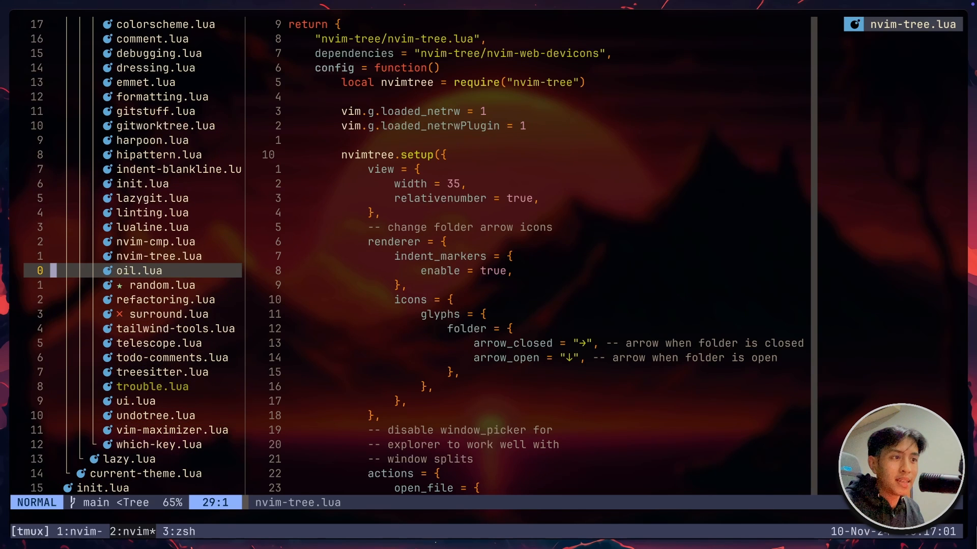
{"action": "left_click", "coordinate": [163, 285]}
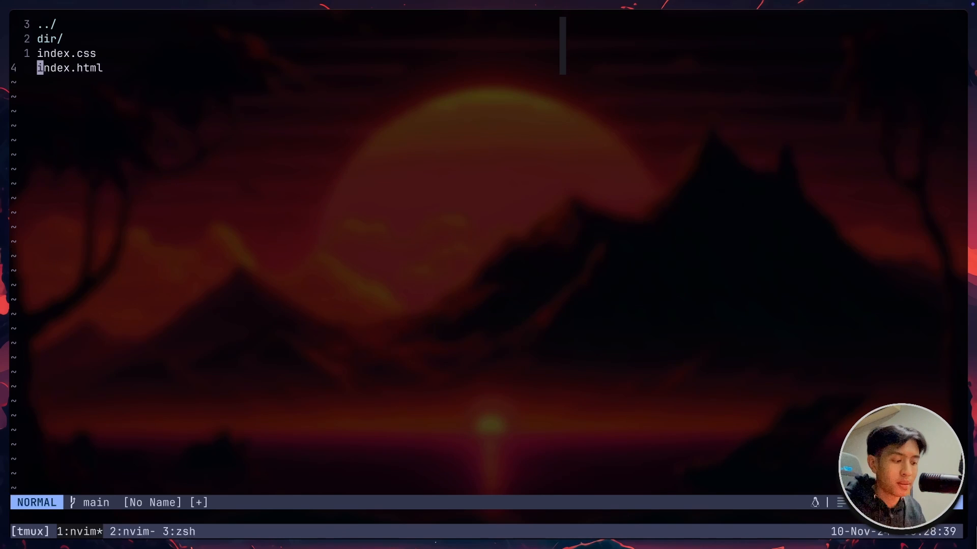
- Open a new line in Oil's directory buffer before going to gitworktree.lua
{"action": "key", "text": "o"}
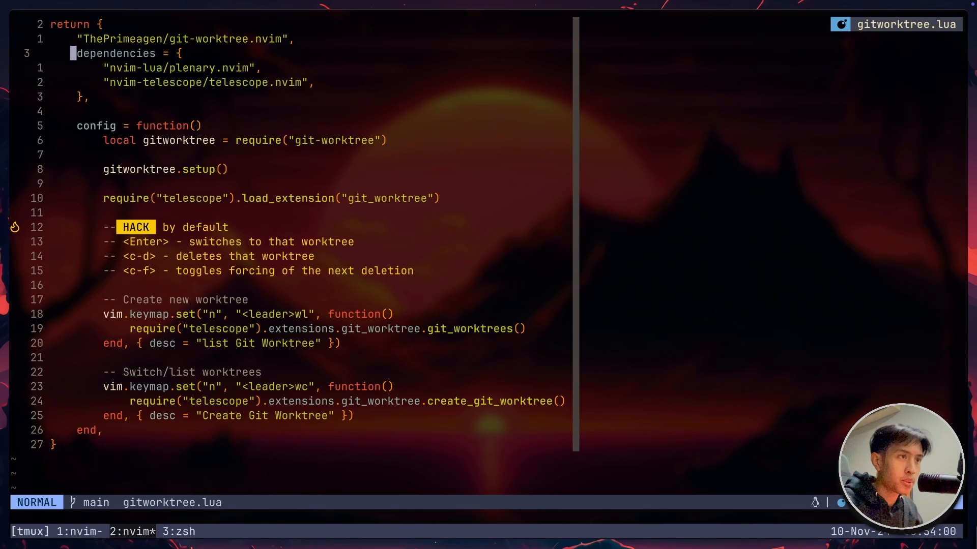
- Add '-- TODO ajdaksda' in hipattern.lua, then change TODO to FIXME via completion
{"action": "type", "text": "hi"}
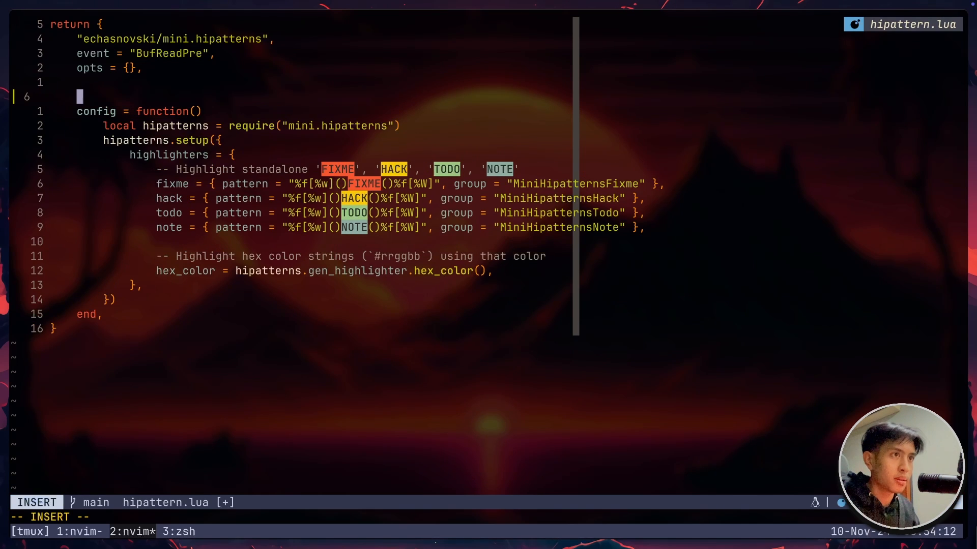
{"action": "type", "text": "--"}
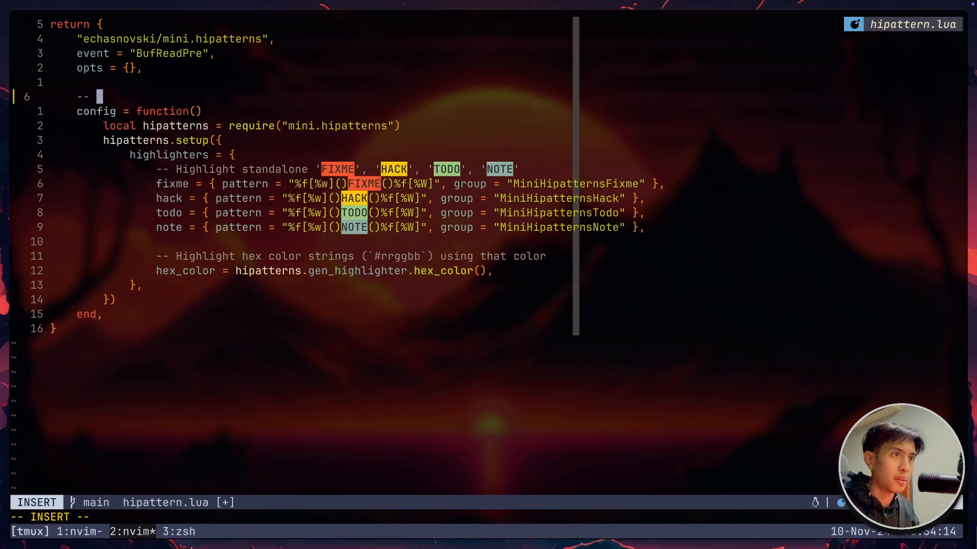
{"action": "type", "text": "TODO"}
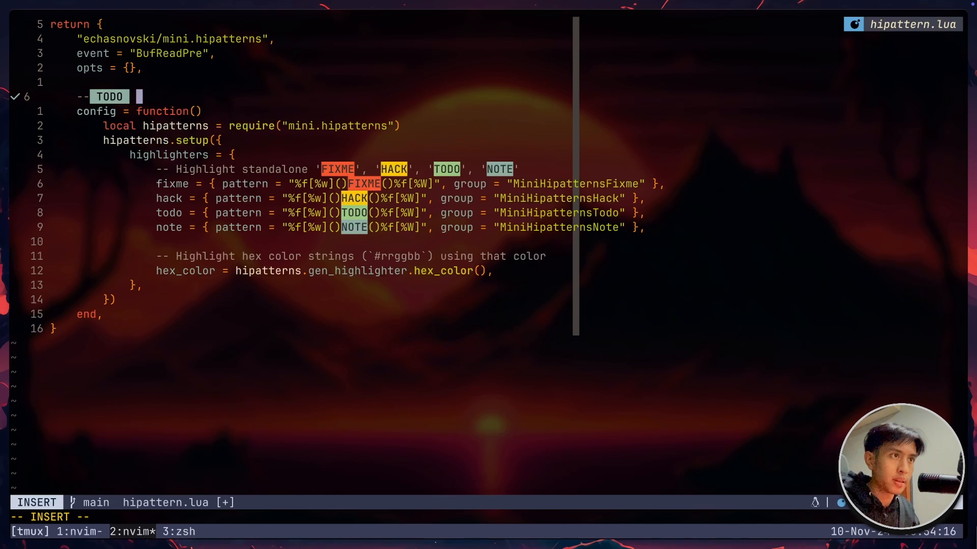
{"action": "type", "text": "ajdaksda"}
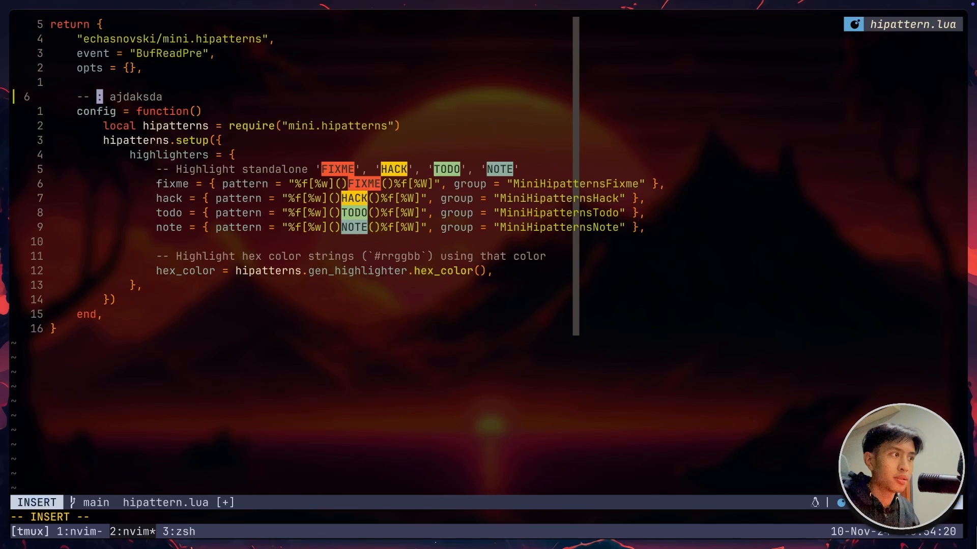
{"action": "type", "text": "FI"}
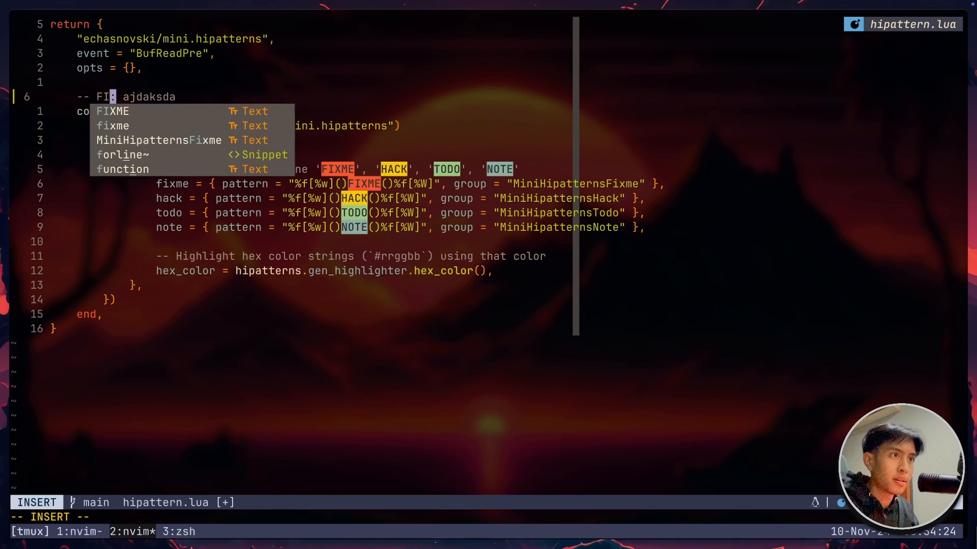
{"action": "key", "text": "Escape"}
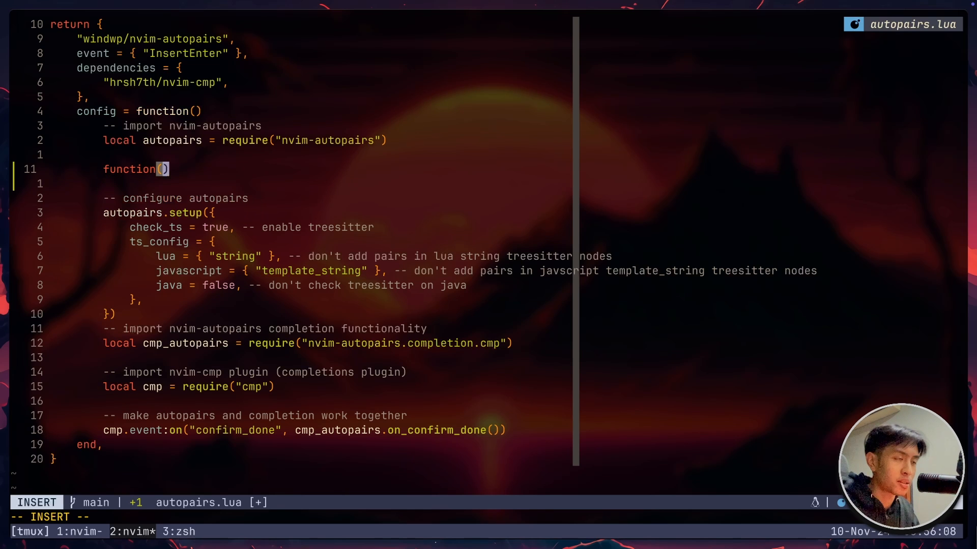
- Enter a test 'function(' line inside braces so autopairs inserts the closing pair
{"action": "type", "text": "{"}
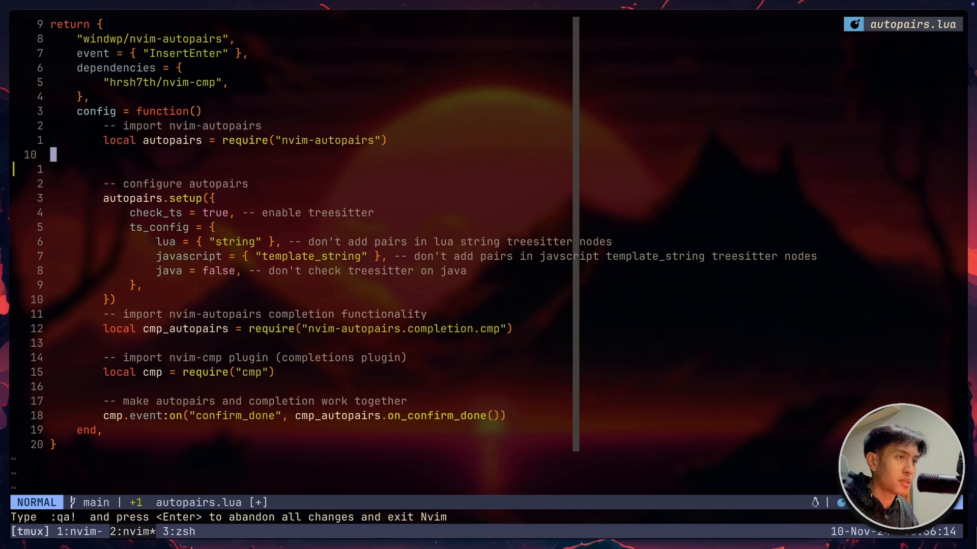
{"action": "type", "text": "fucntion("}
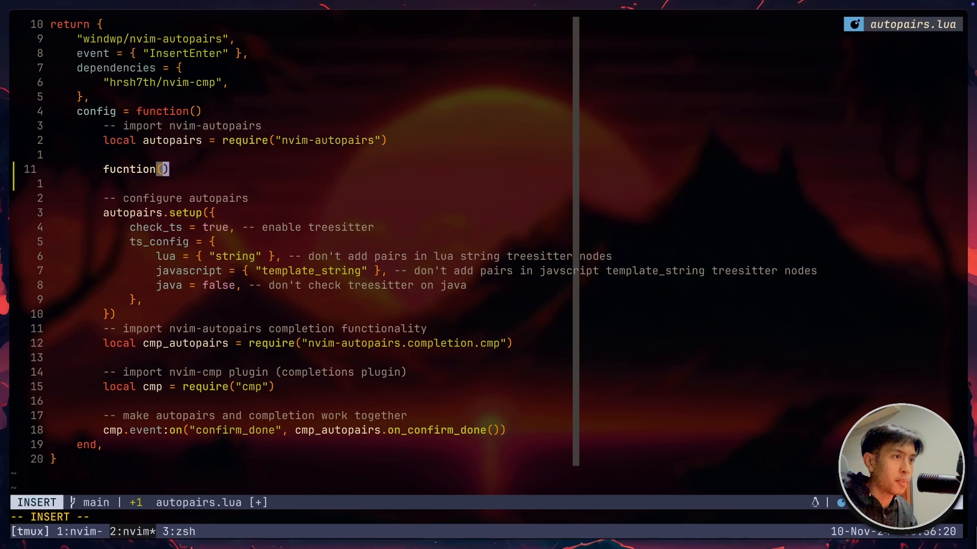
{"action": "key", "text": "Escape"}
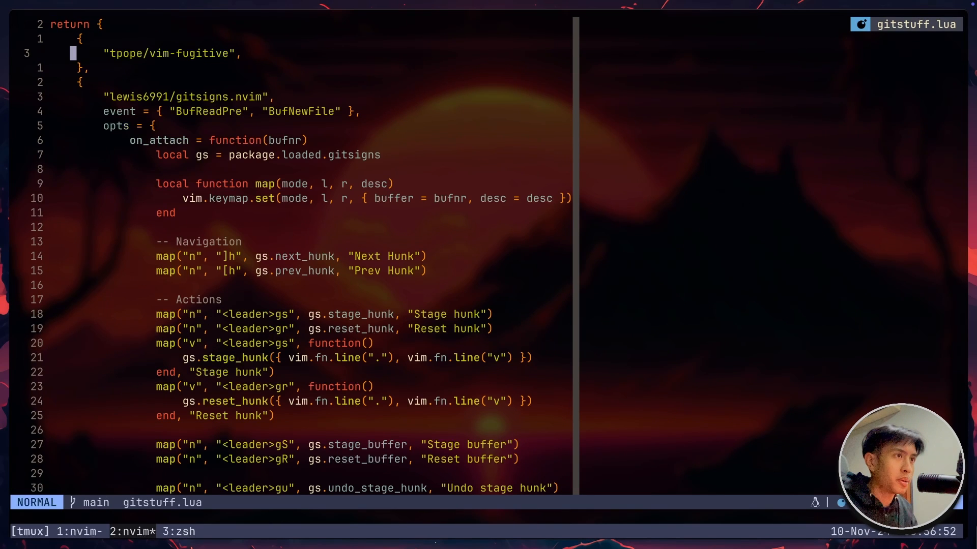
- Run :Git status through vim-fugitive to show the repository's changes
{"action": "type", "text": ":Git stt"}
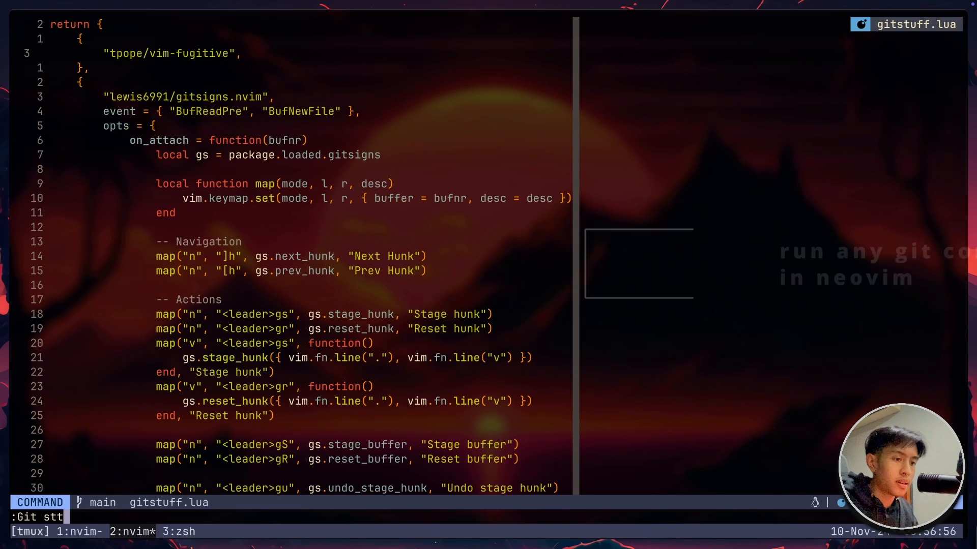
{"action": "type", "text": "atus"}
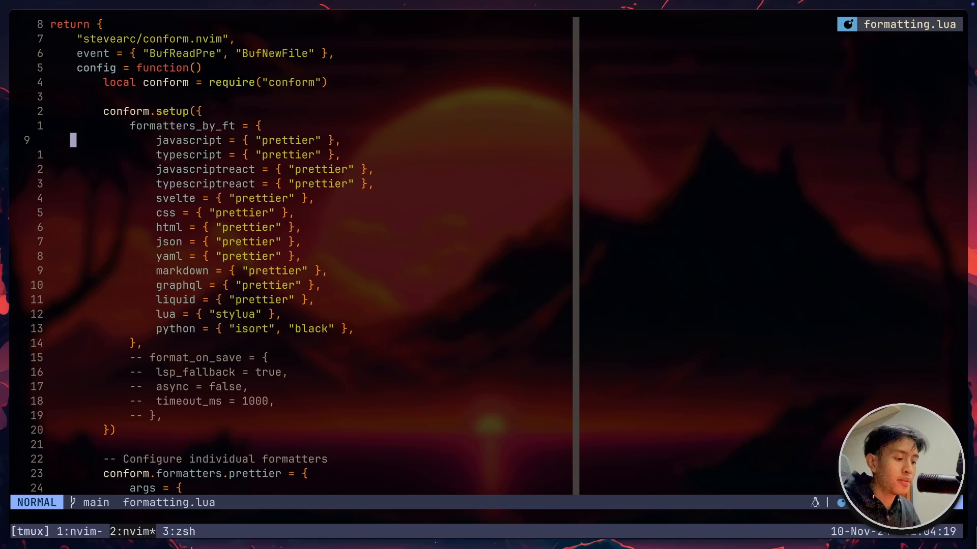
- Replace the Your Name label's text-white class with text-gray-300 in Contact.jsx
{"action": "key", "text": "V"}
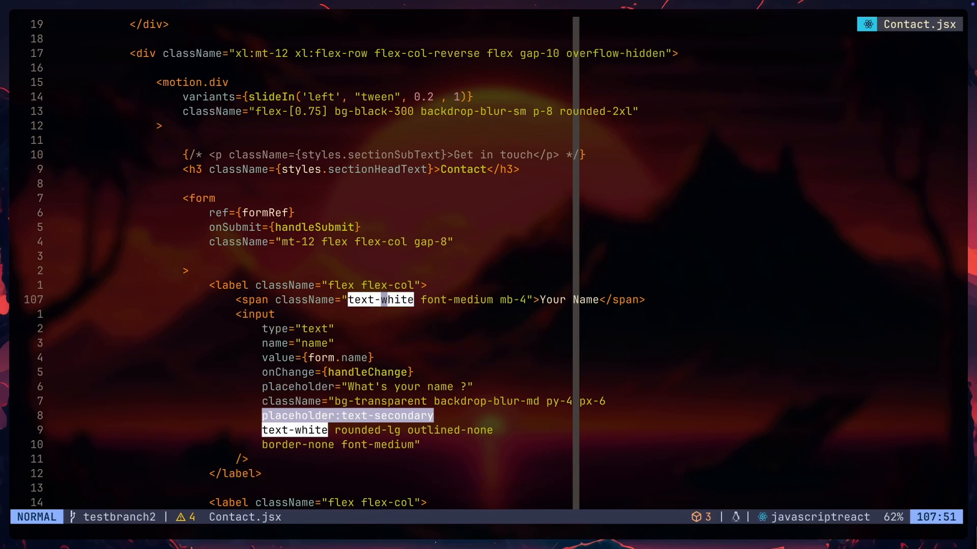
{"action": "type", "text": "text-gray-300"}
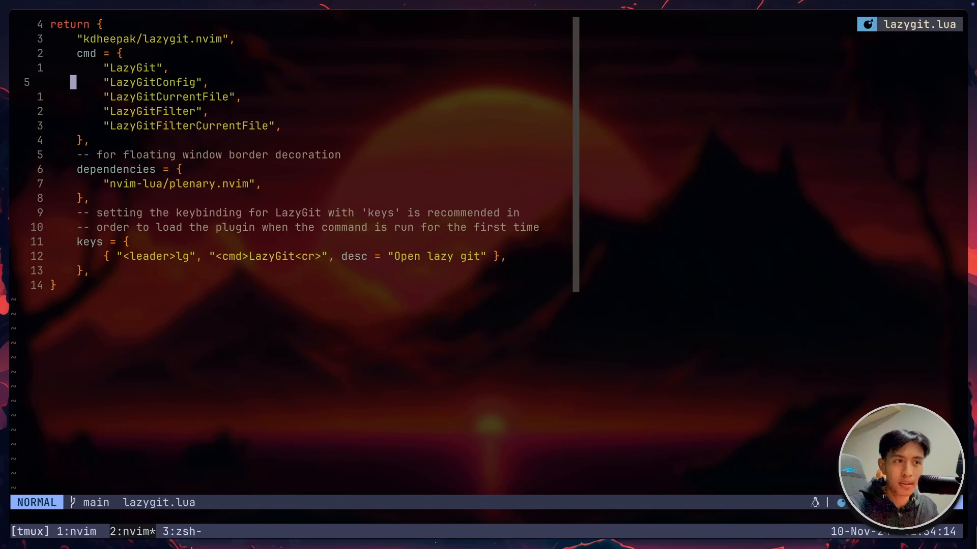
- Launch lazygit with <leader>lg and browse the plugin config diffs in the Files panel
{"action": "key", "text": "j"}
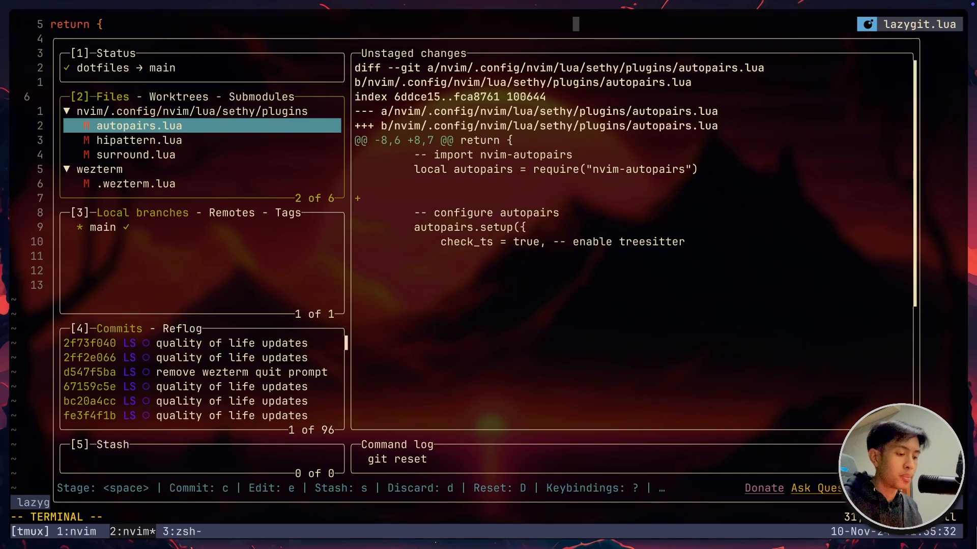
{"action": "left_click", "coordinate": [102, 228]}
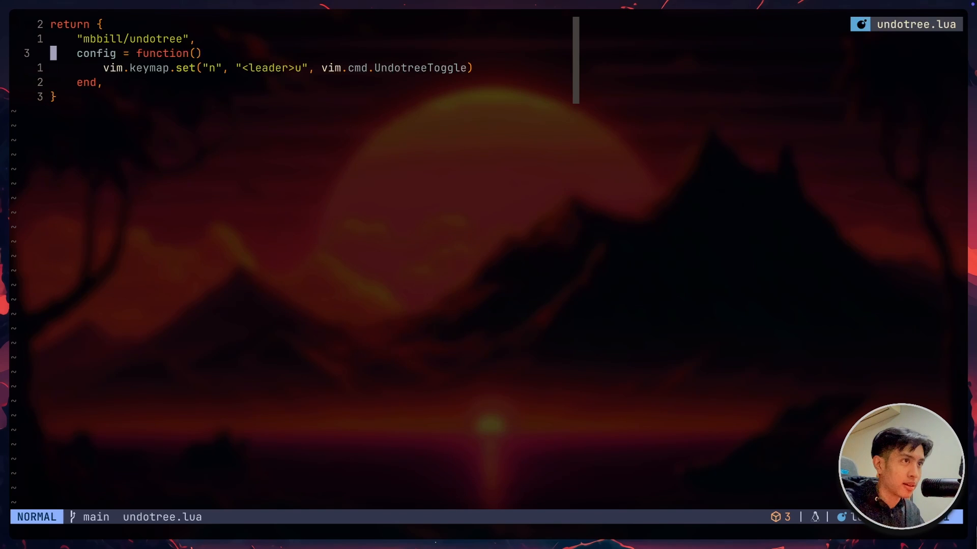
{"action": "key", "text": "j"}
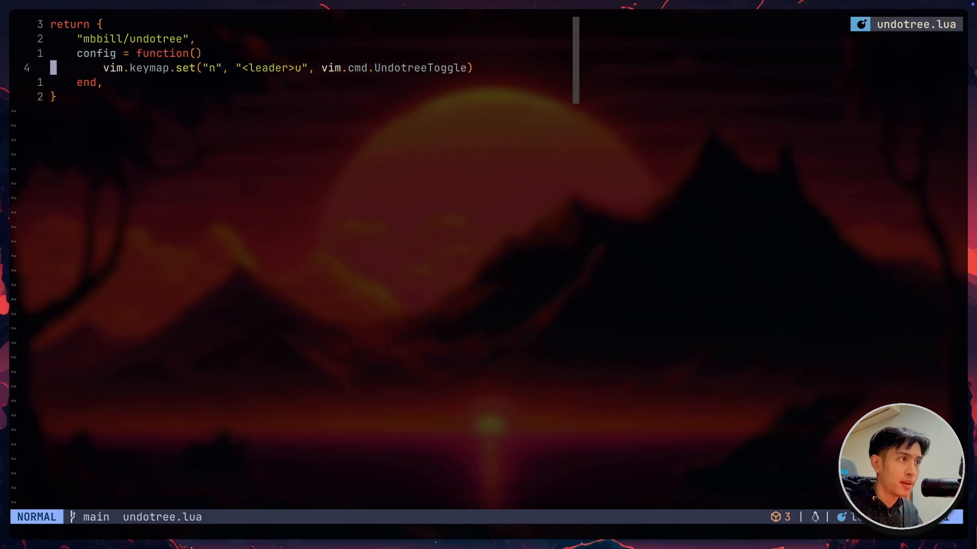